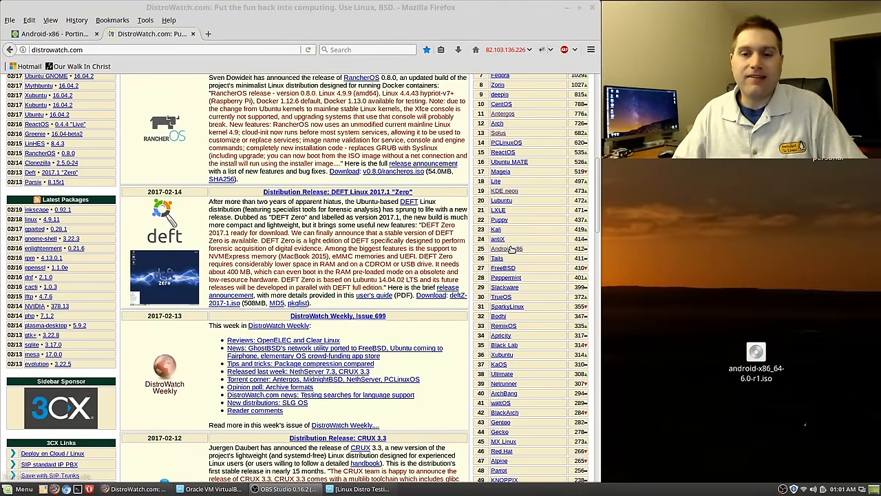
- View the Android-x86 distribution entry on DistroWatch and scroll through its details
{"action": "left_click", "coordinate": [506, 248]}
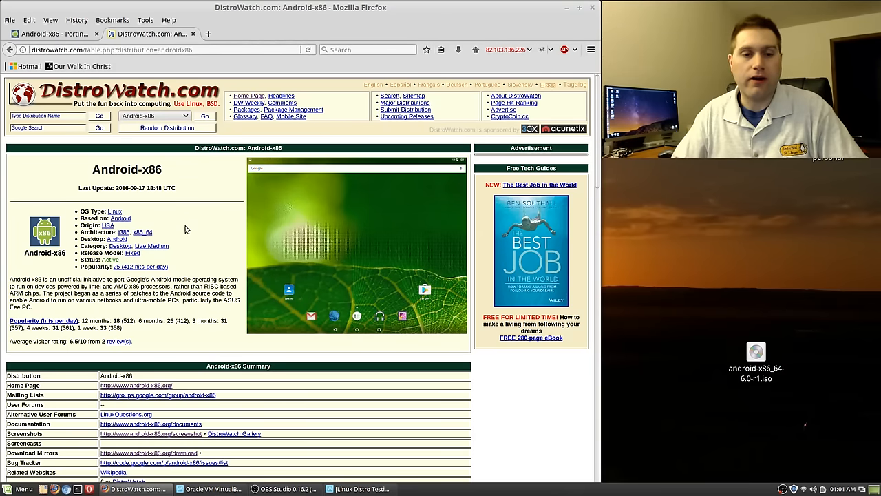
{"action": "mouse_move", "coordinate": [159, 237]}
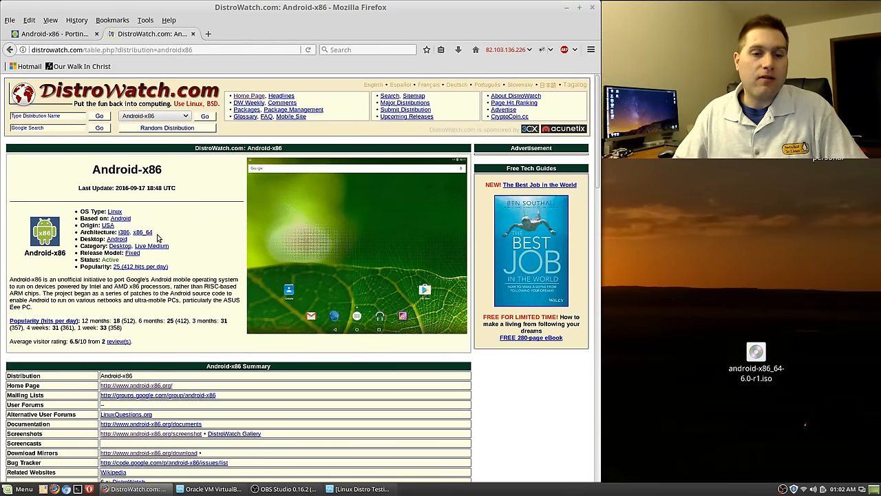
{"action": "scroll", "scroll_direction": "down", "scroll_amount": 3}
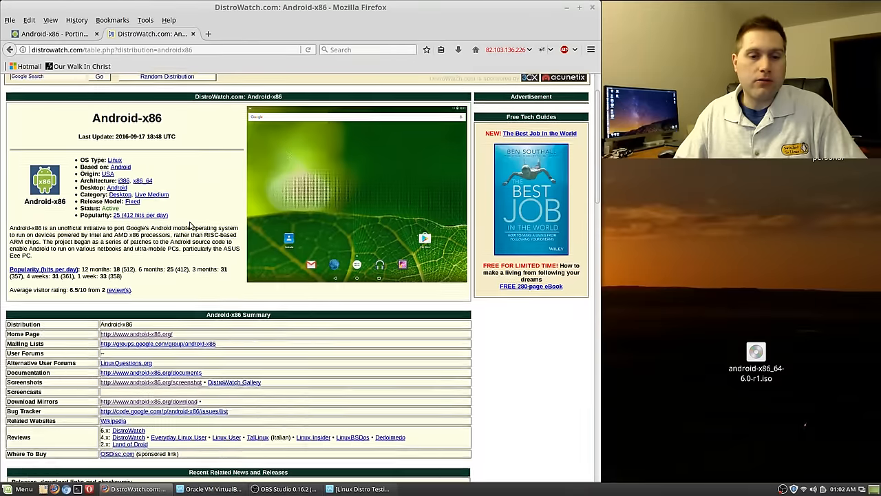
{"action": "scroll", "scroll_direction": "down", "scroll_amount": 3}
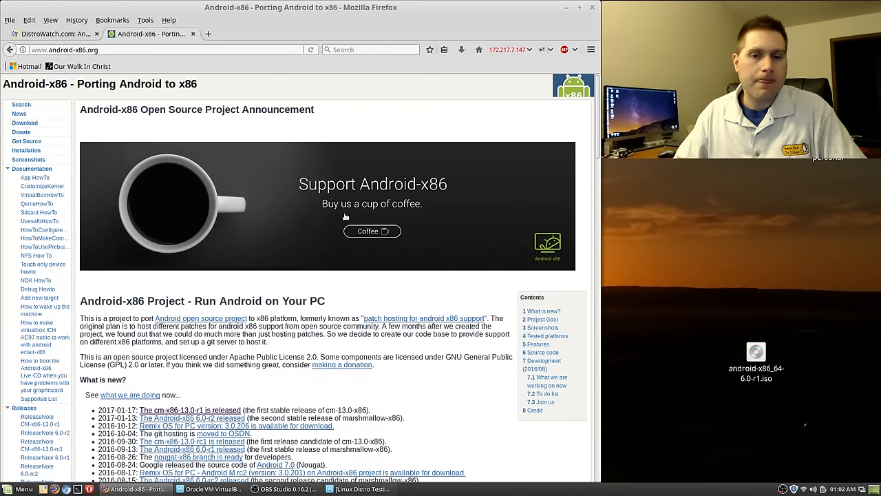
- Go from the android-x86.org home page to its Download page
{"action": "scroll", "scroll_direction": "down", "scroll_amount": 3}
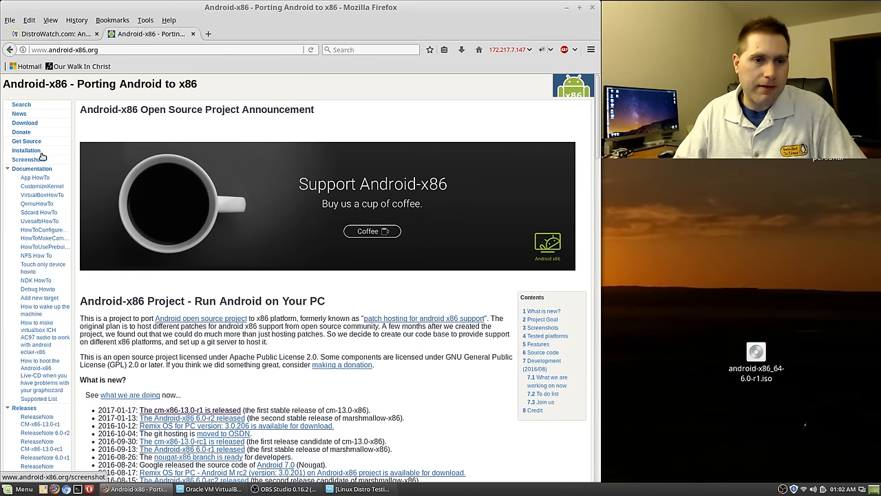
{"action": "left_click", "coordinate": [25, 123]}
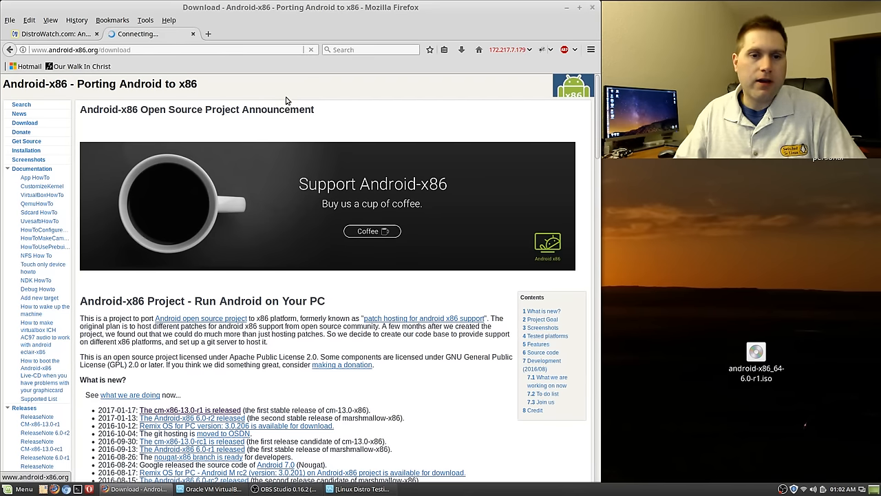
- Browse the Android-x86 ISO release list from version 6.0 down through older builds
{"action": "left_click", "coordinate": [25, 123]}
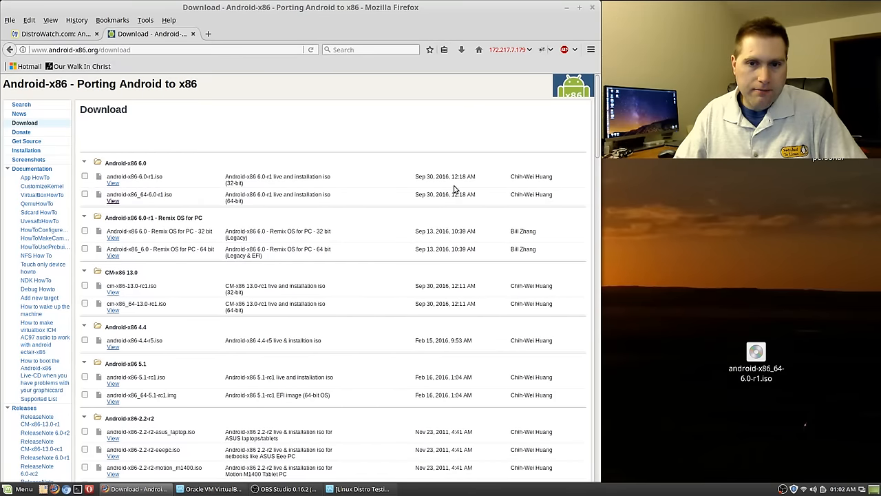
{"action": "scroll", "scroll_direction": "down", "scroll_amount": 3}
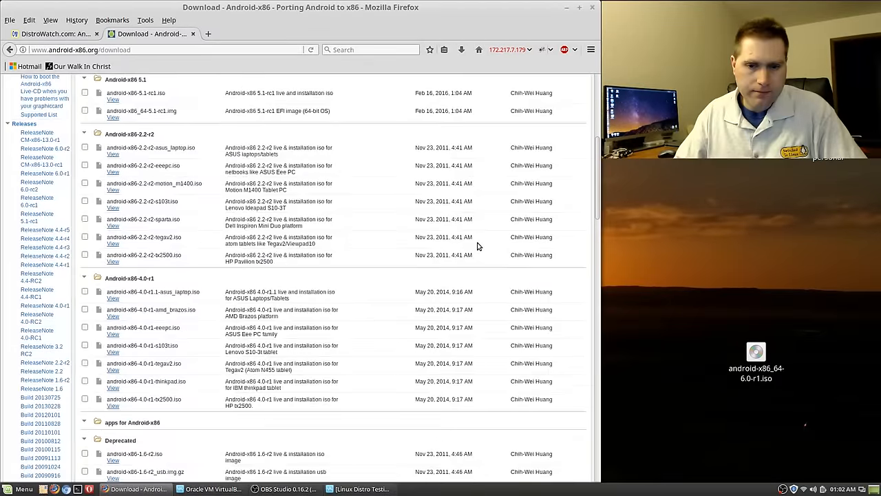
{"action": "scroll", "scroll_direction": "down", "scroll_amount": 3}
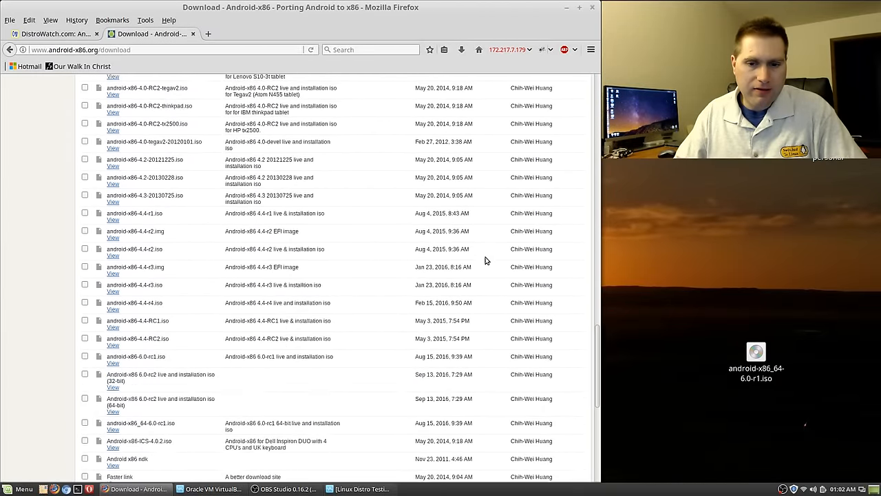
{"action": "scroll", "scroll_direction": "down", "scroll_amount": 3}
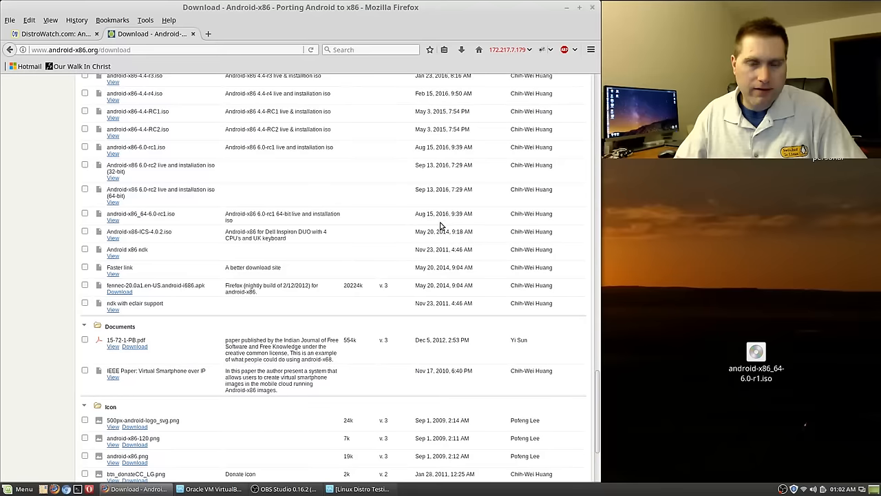
{"action": "scroll", "scroll_direction": "down", "scroll_amount": 3}
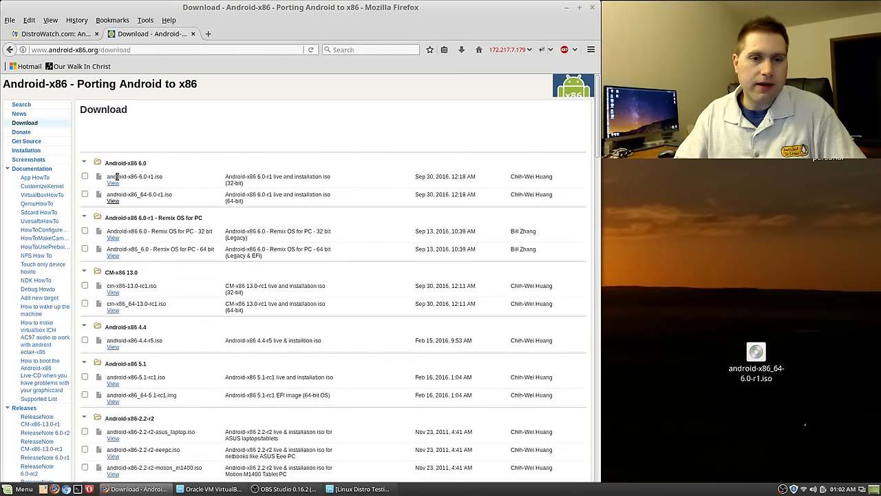
{"action": "mouse_move", "coordinate": [128, 195]}
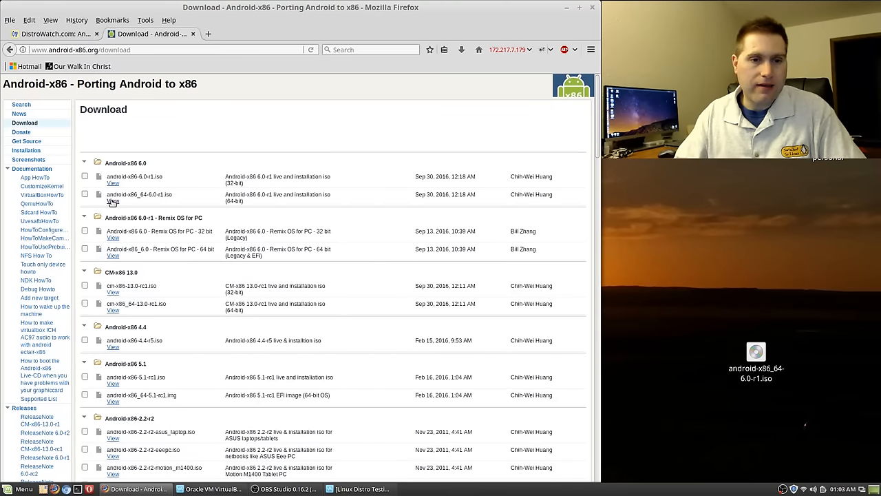
{"action": "left_click", "coordinate": [113, 201]}
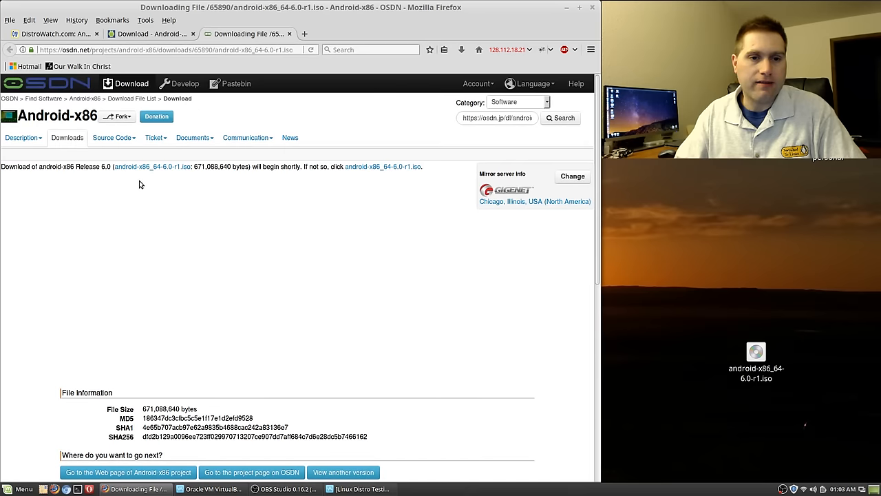
{"action": "scroll", "scroll_direction": "down", "scroll_amount": 3}
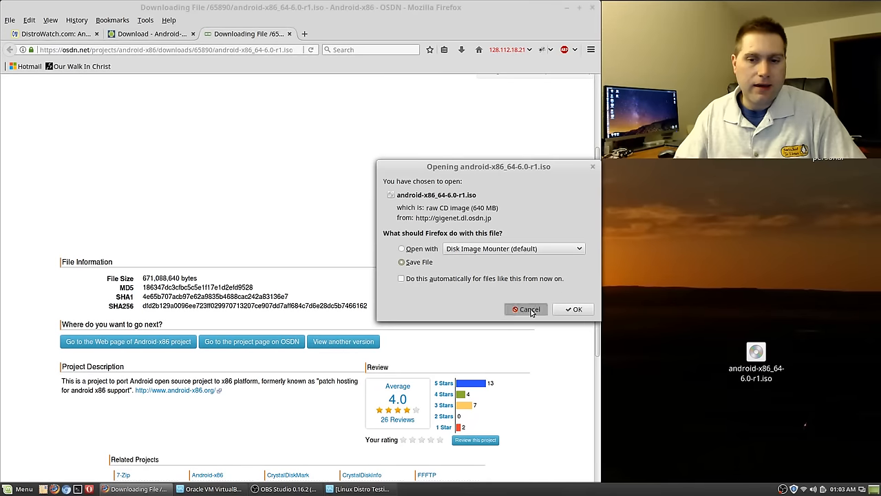
{"action": "left_click", "coordinate": [526, 308]}
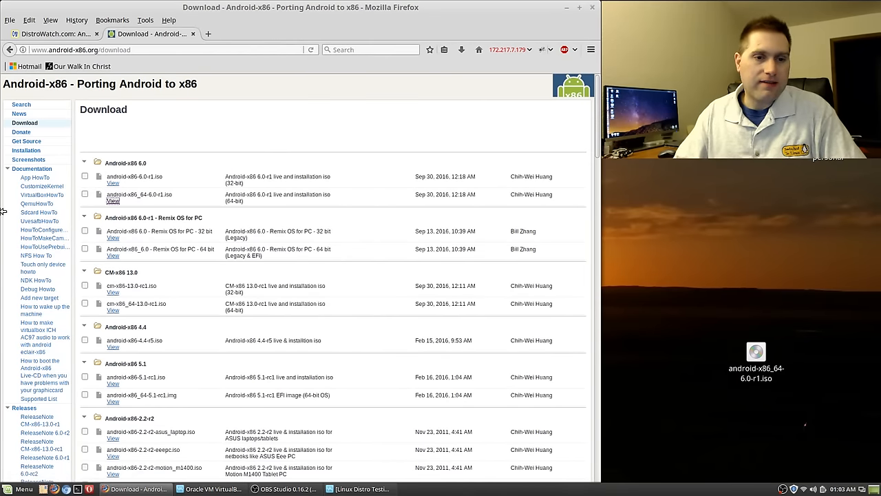
{"action": "mouse_move", "coordinate": [37, 290]}
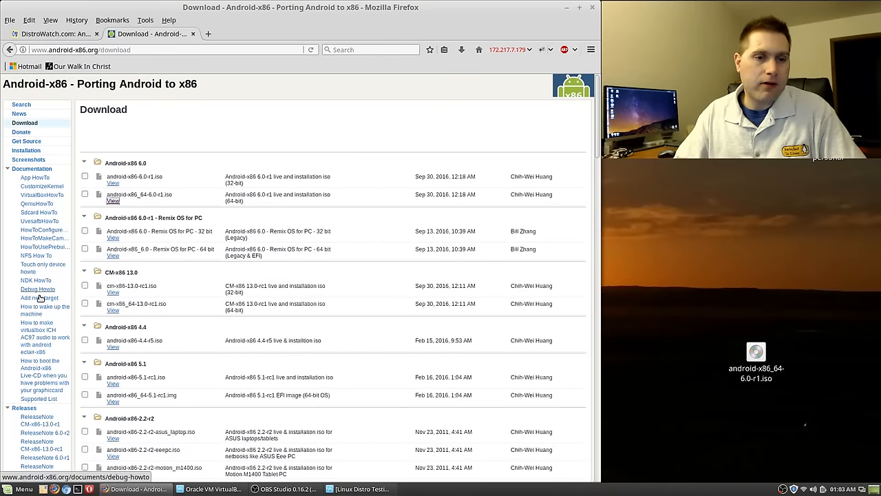
{"action": "mouse_move", "coordinate": [43, 229]}
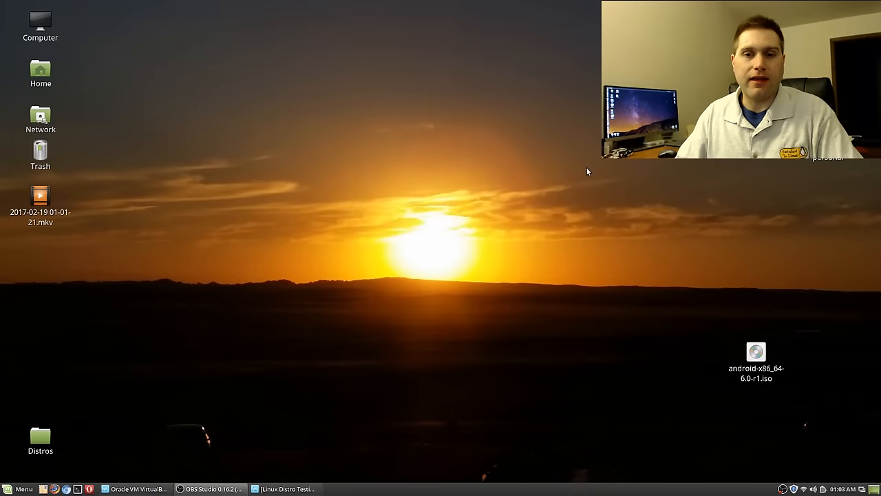
- Bring up the running Android VM, dismiss the Kindle crash notice and show the Input menu
{"action": "left_click", "coordinate": [285, 487]}
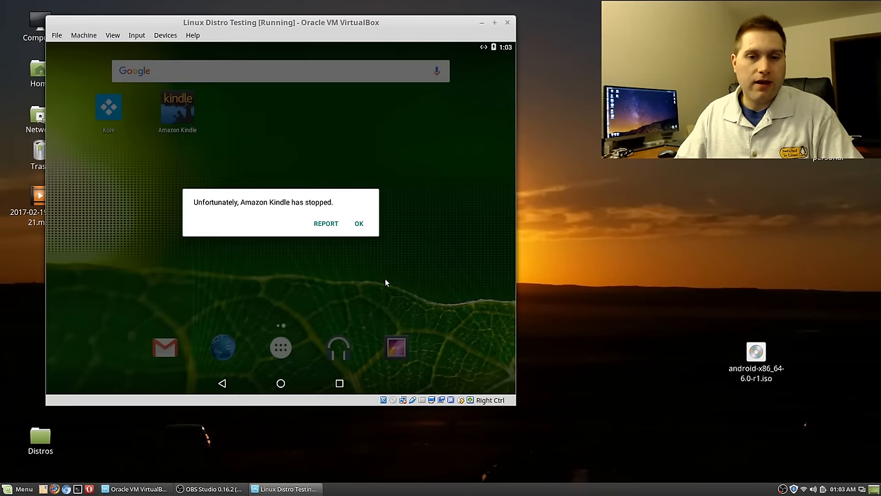
{"action": "mouse_move", "coordinate": [347, 221]}
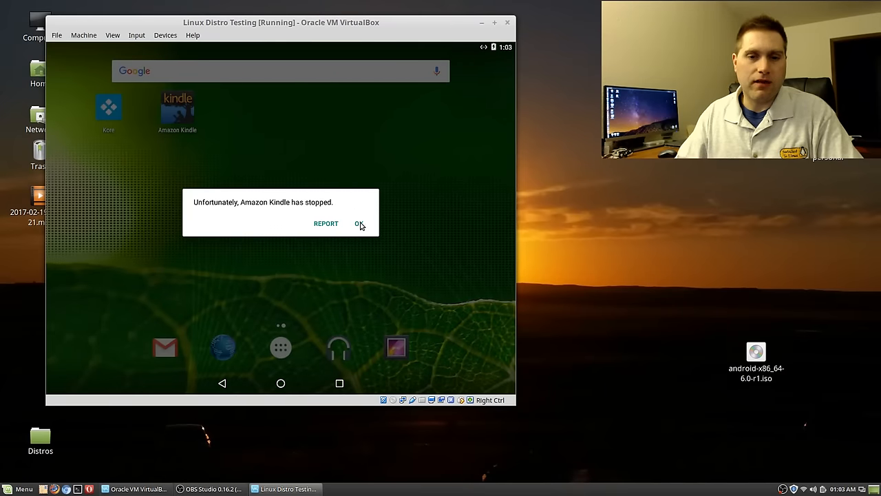
{"action": "mouse_move", "coordinate": [472, 347]}
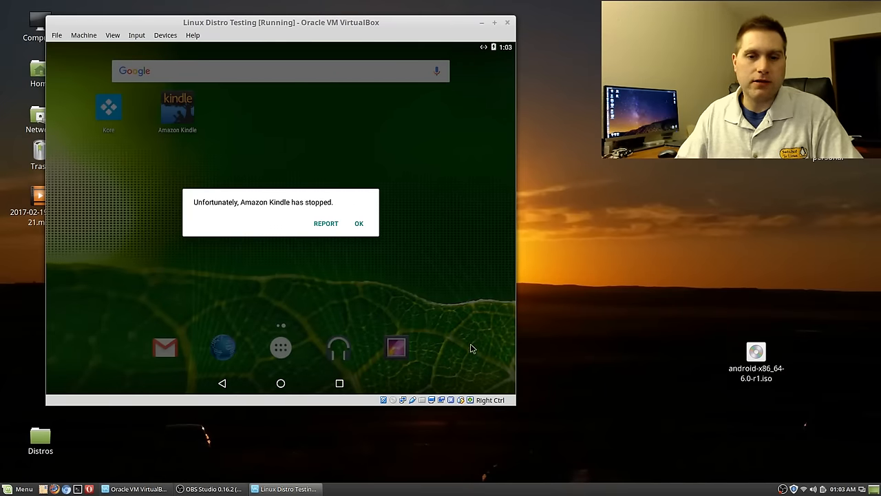
{"action": "left_click", "coordinate": [358, 223]}
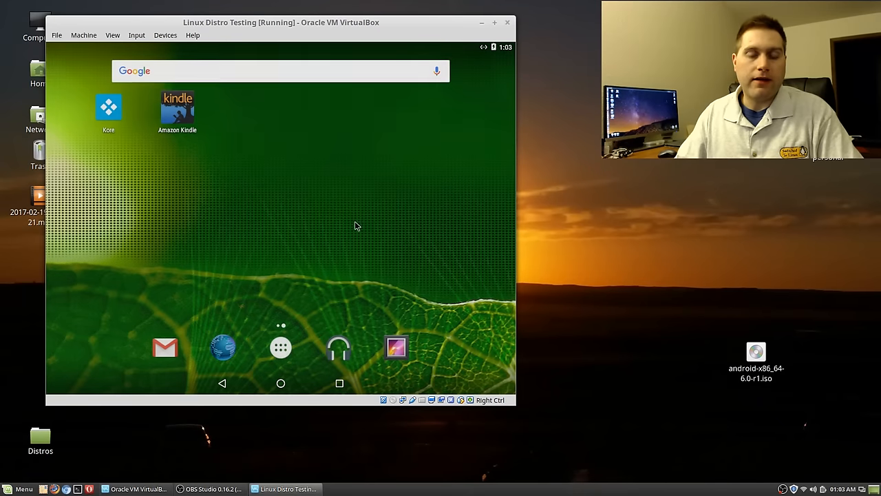
{"action": "mouse_move", "coordinate": [386, 215]}
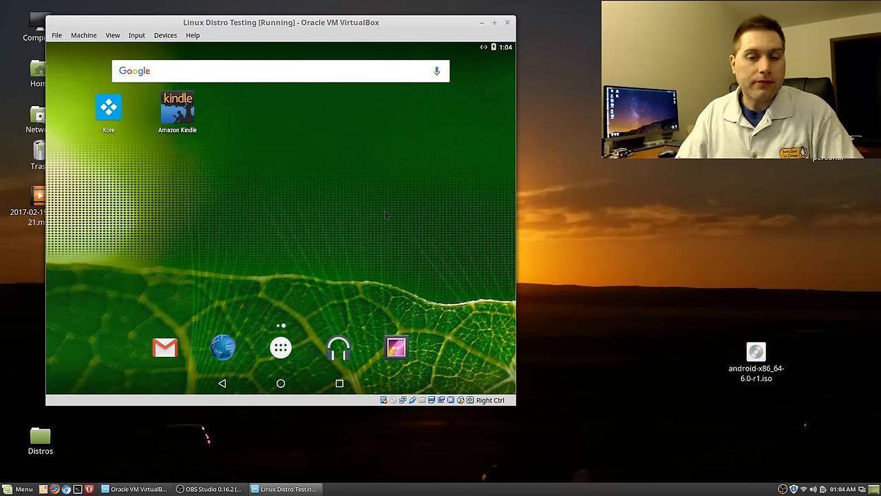
{"action": "mouse_move", "coordinate": [361, 150]}
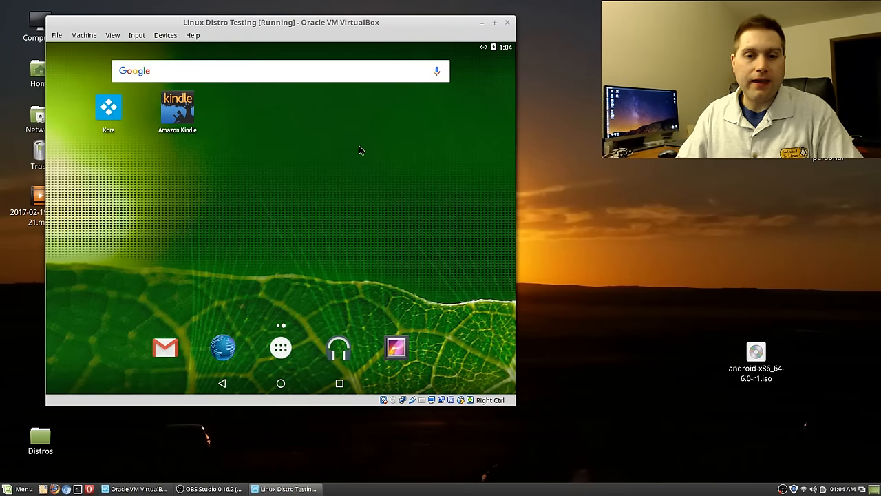
{"action": "mouse_move", "coordinate": [383, 79]}
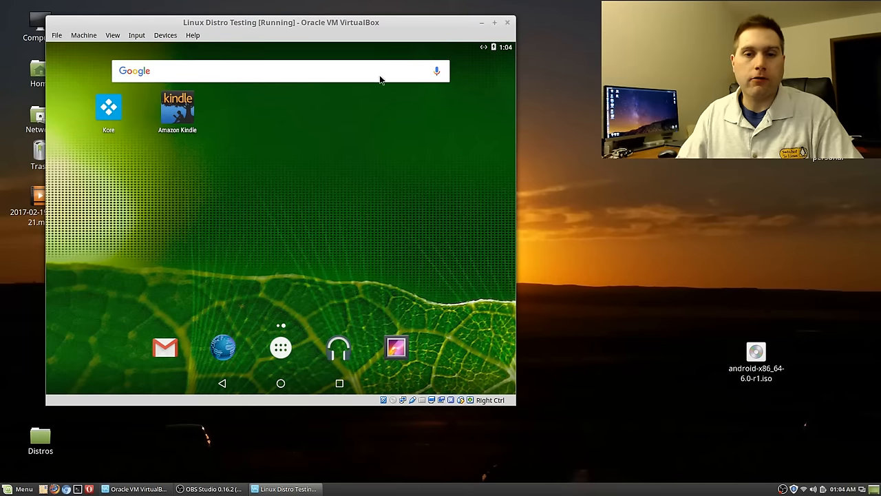
{"action": "mouse_move", "coordinate": [358, 136]}
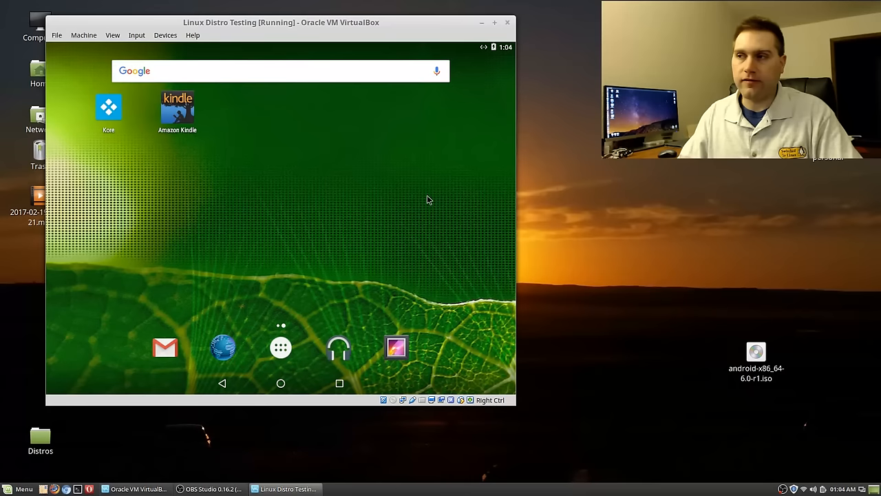
{"action": "mouse_move", "coordinate": [359, 226]}
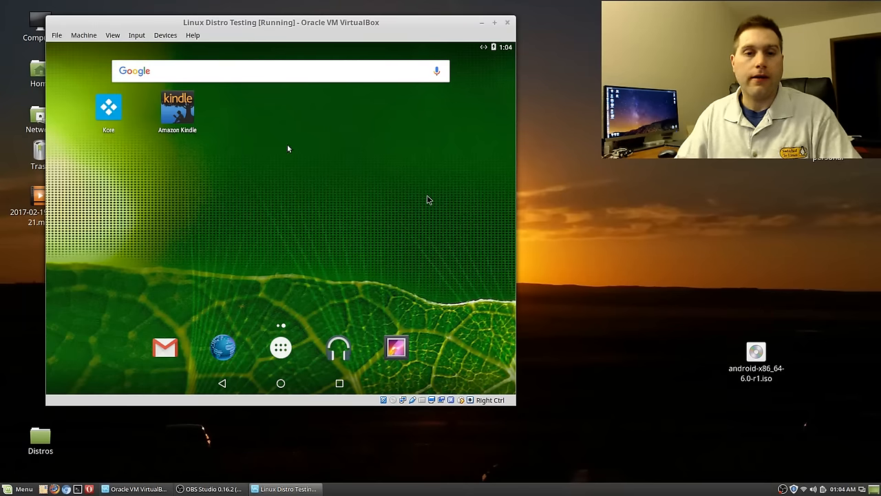
{"action": "mouse_move", "coordinate": [223, 150]}
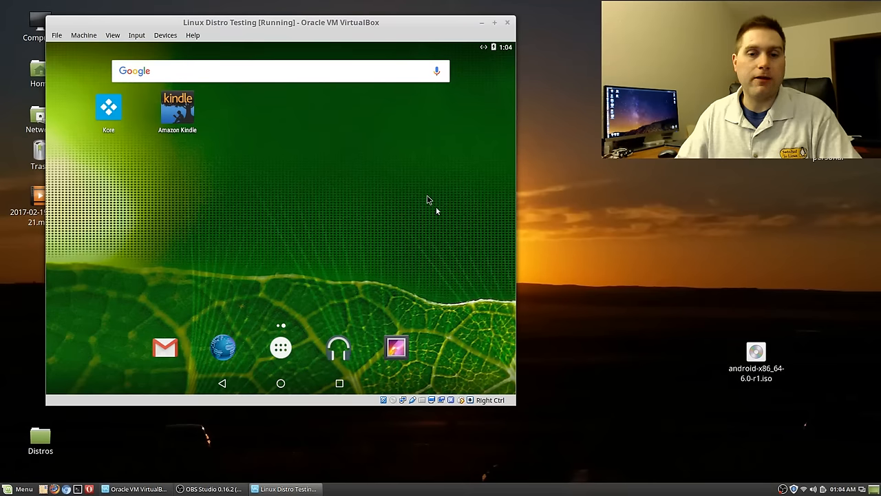
{"action": "left_click", "coordinate": [136, 36]}
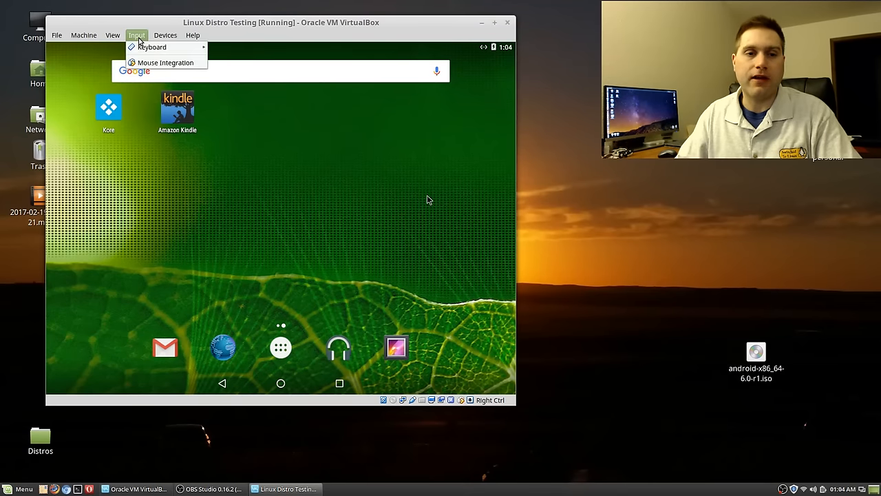
- Close the Devices menu and bring up the Android app drawer with all installed apps
{"action": "left_click", "coordinate": [165, 36]}
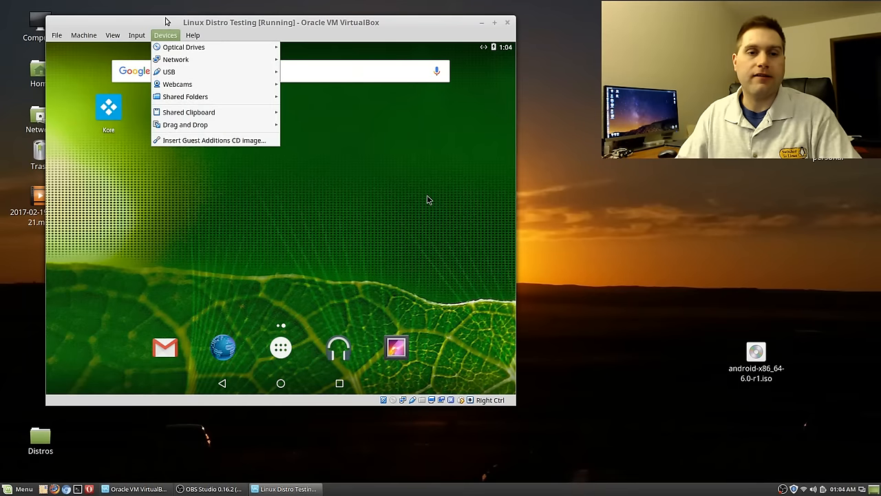
{"action": "left_click", "coordinate": [306, 195]}
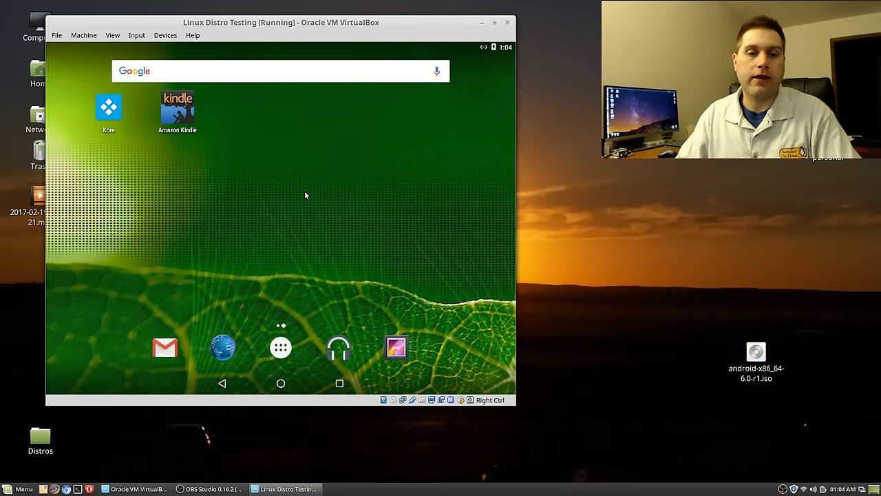
{"action": "mouse_move", "coordinate": [262, 135]}
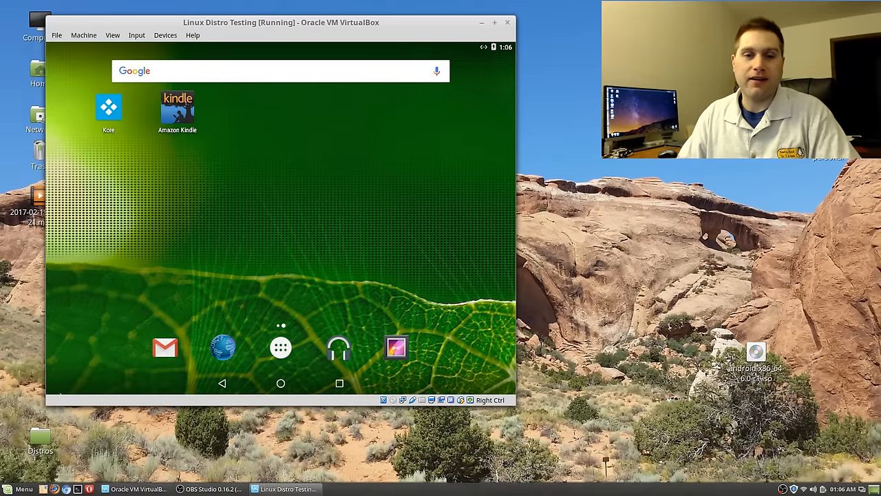
{"action": "mouse_move", "coordinate": [350, 184]}
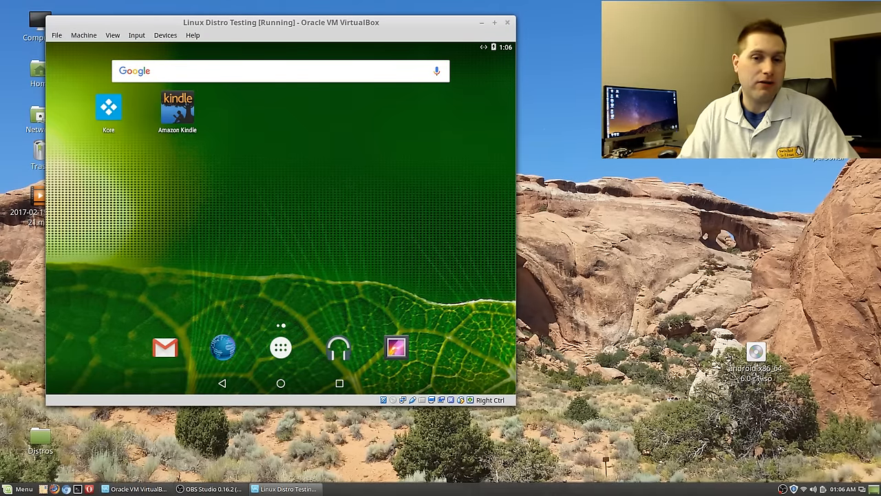
{"action": "mouse_move", "coordinate": [267, 234]}
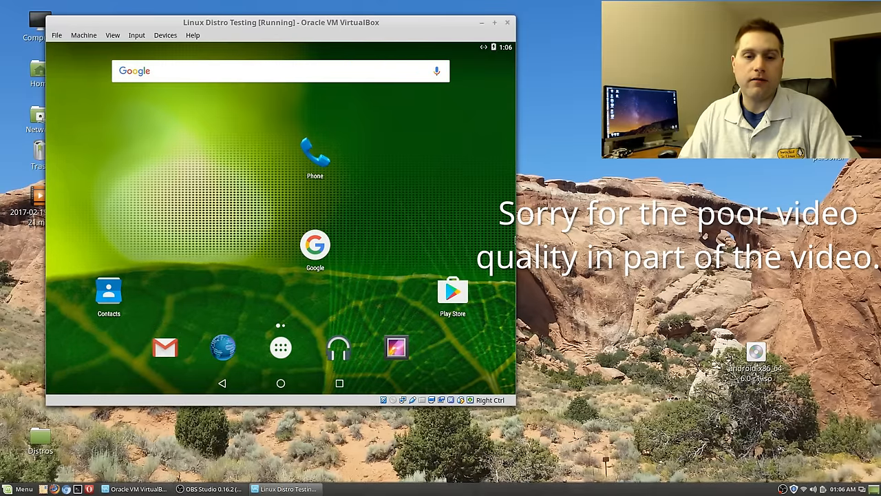
{"action": "mouse_move", "coordinate": [420, 207]}
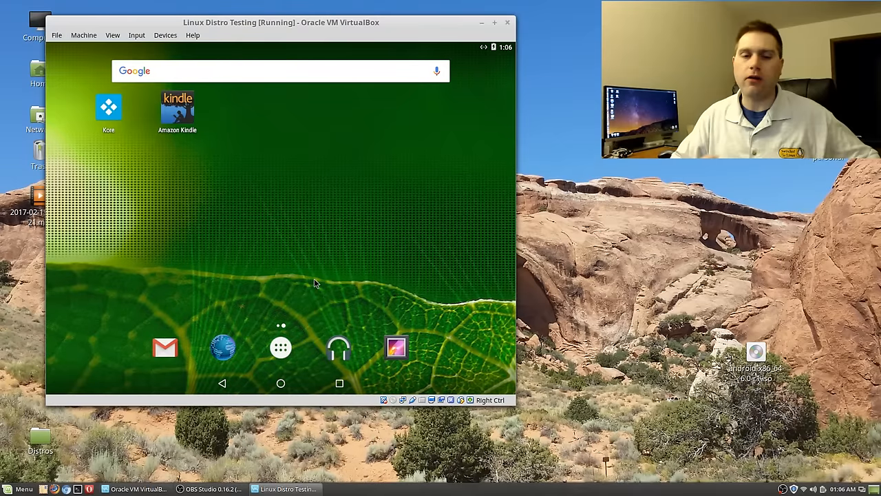
{"action": "mouse_move", "coordinate": [281, 364]}
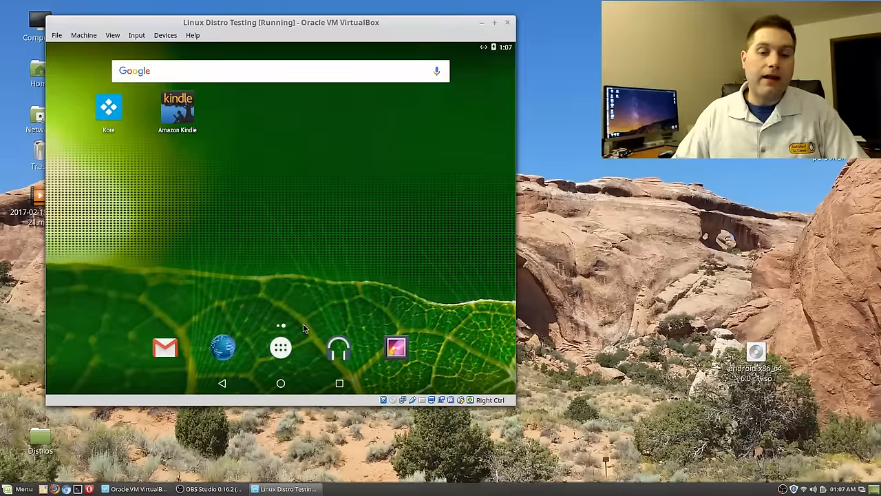
{"action": "left_click", "coordinate": [280, 347]}
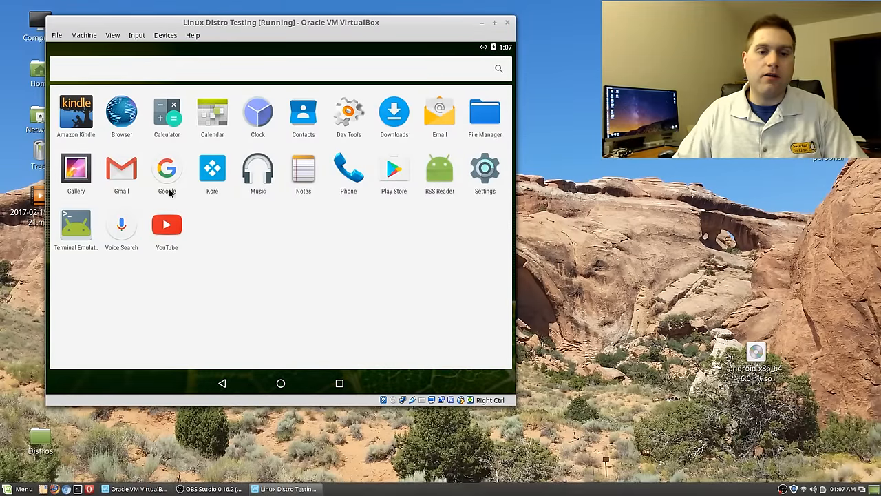
{"action": "mouse_move", "coordinate": [372, 176]}
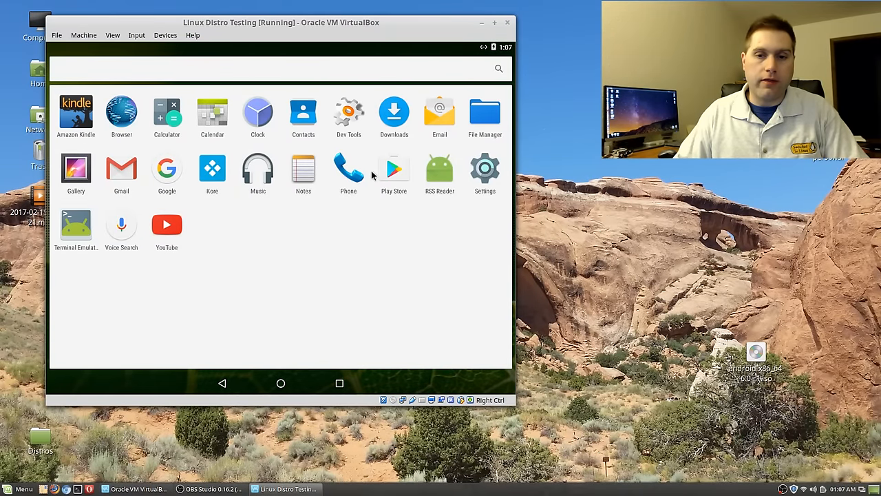
- Check About tablet in Settings confirming Android 6.0.1, then return to the home screen
{"action": "left_click", "coordinate": [485, 168]}
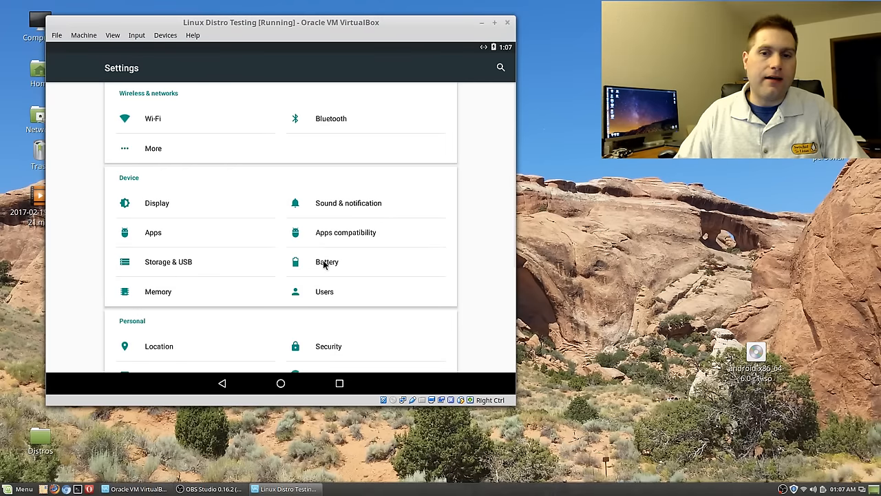
{"action": "scroll", "scroll_direction": "down", "scroll_amount": 3}
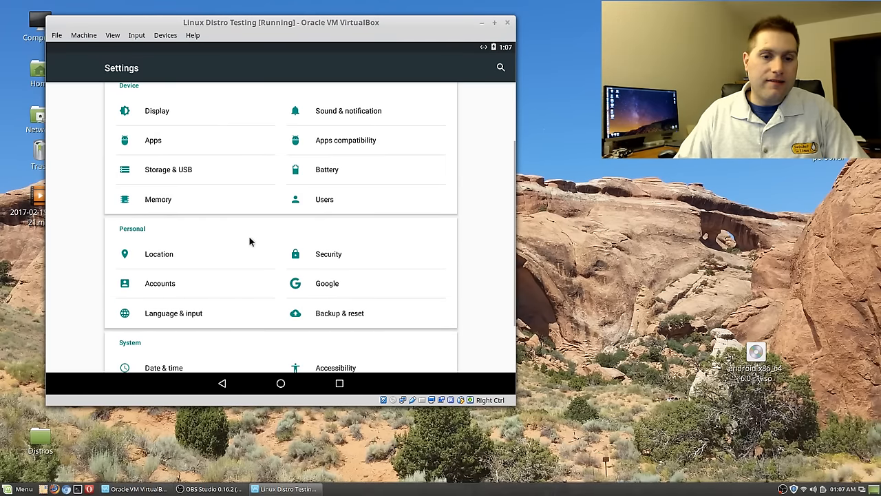
{"action": "scroll", "scroll_direction": "down", "scroll_amount": 3}
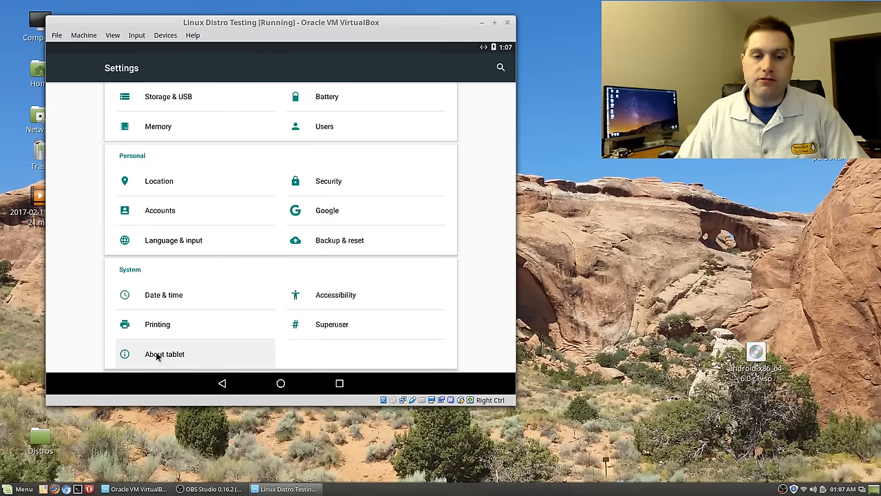
{"action": "left_click", "coordinate": [165, 353]}
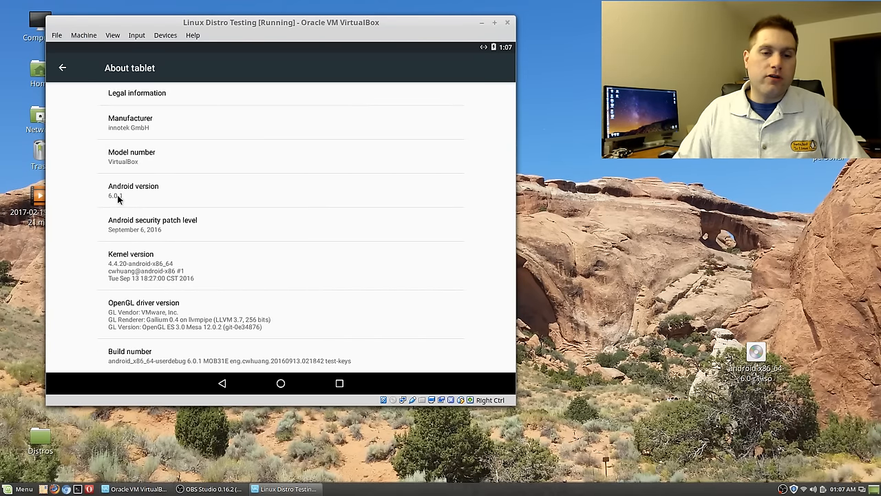
{"action": "mouse_move", "coordinate": [195, 256]}
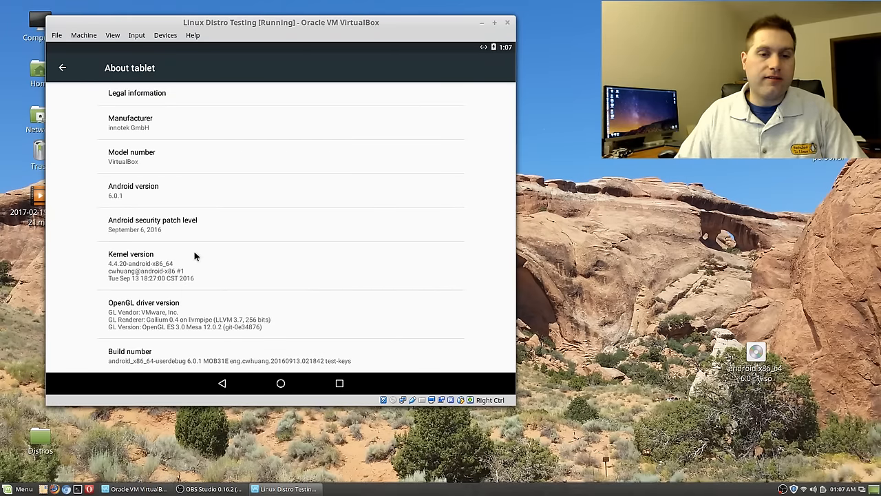
{"action": "mouse_move", "coordinate": [261, 287]}
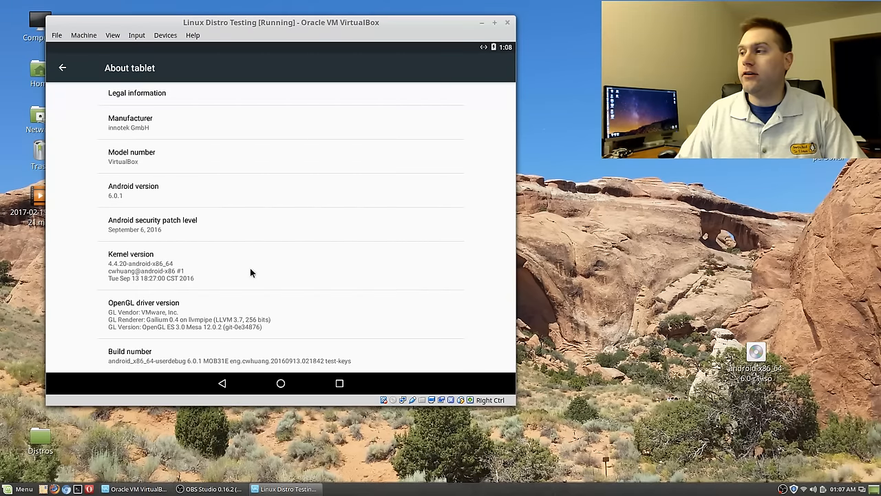
{"action": "left_click", "coordinate": [62, 67]}
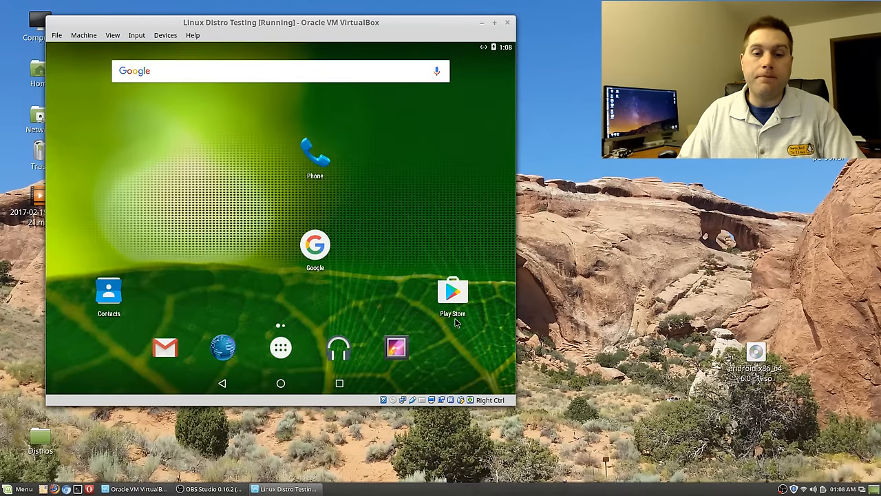
{"action": "mouse_move", "coordinate": [358, 234]}
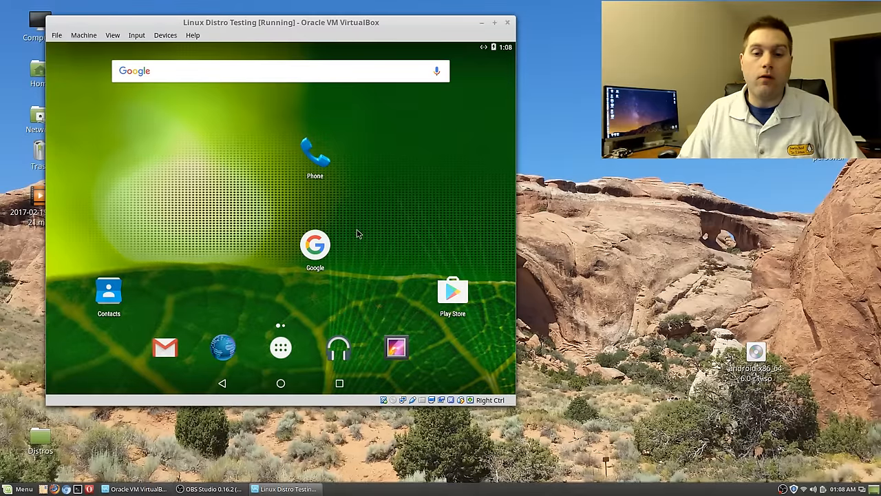
{"action": "mouse_move", "coordinate": [353, 204]}
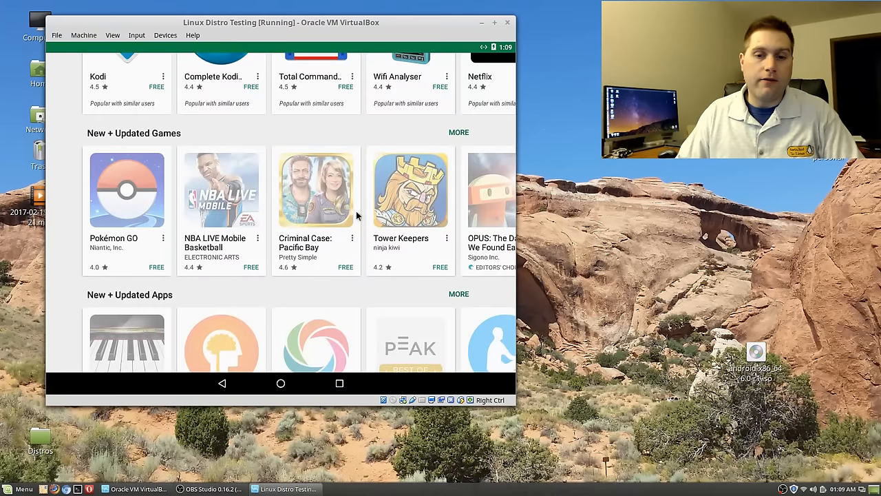
- Scroll through the Play Store listings and back up
{"action": "scroll", "scroll_direction": "down", "scroll_amount": 3}
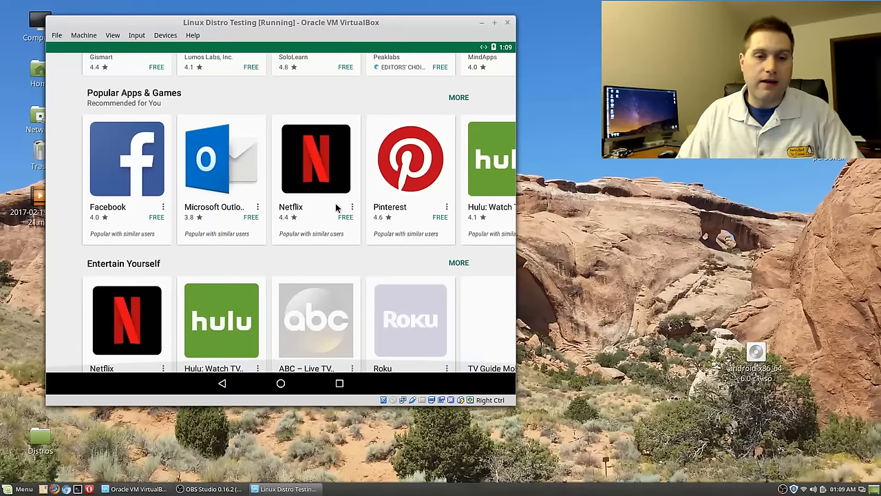
{"action": "scroll", "scroll_direction": "down", "scroll_amount": 3}
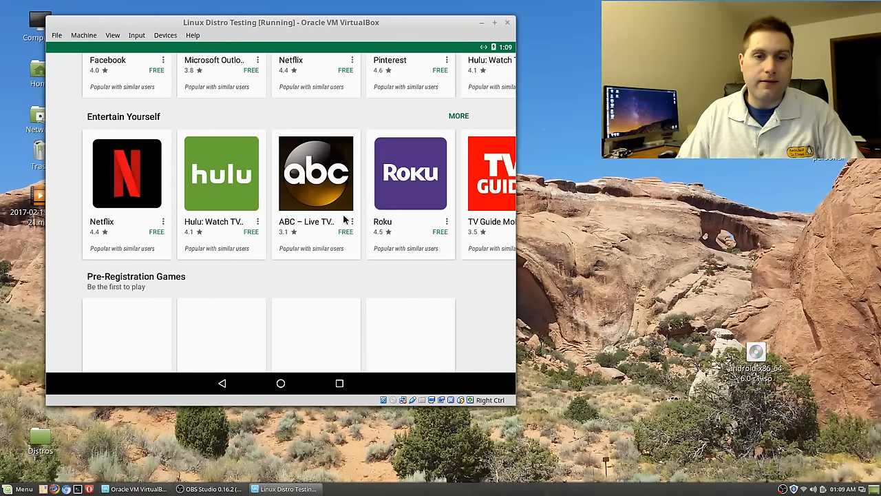
{"action": "scroll", "scroll_direction": "down", "scroll_amount": 3}
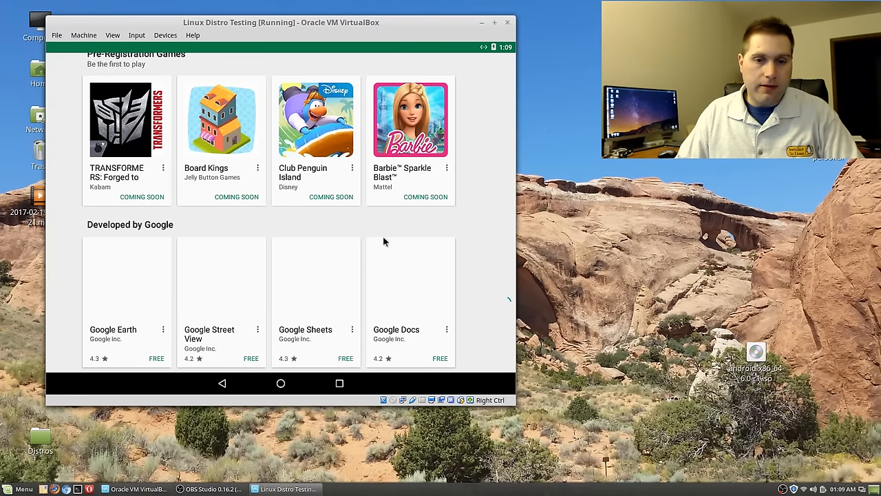
{"action": "scroll", "scroll_direction": "up", "scroll_amount": 3}
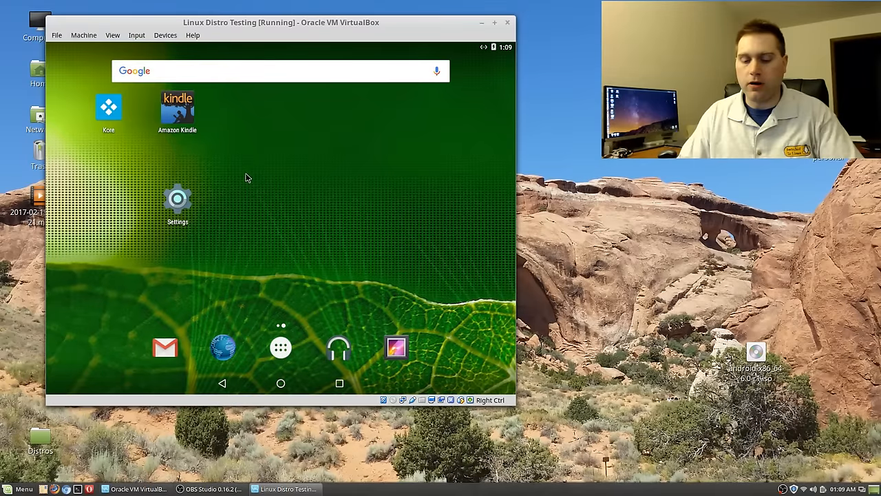
- In Kore, play Beethoven's Symphony No. 9 in D Minor from the music library
{"action": "left_click", "coordinate": [107, 108]}
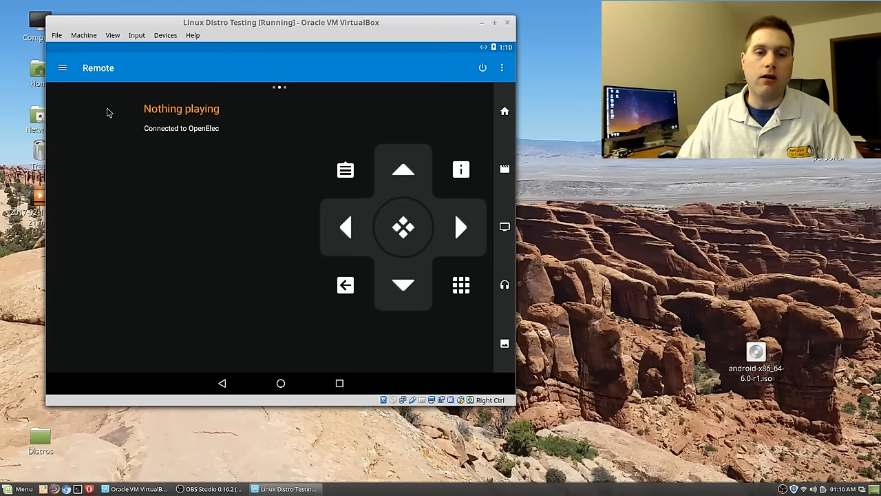
{"action": "mouse_move", "coordinate": [102, 129]}
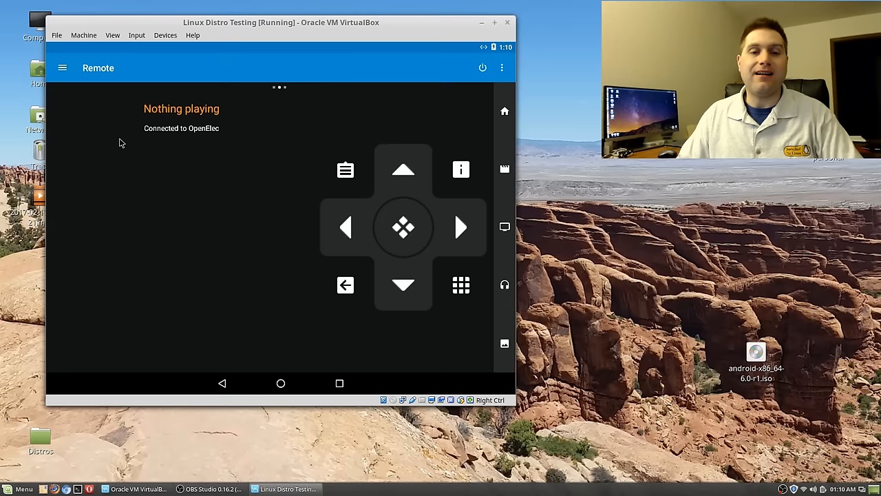
{"action": "mouse_move", "coordinate": [195, 141]}
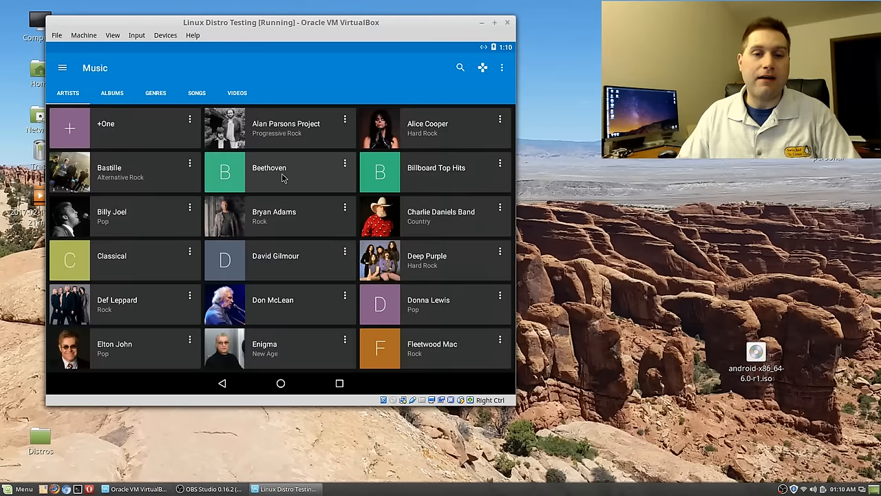
{"action": "left_click", "coordinate": [269, 172]}
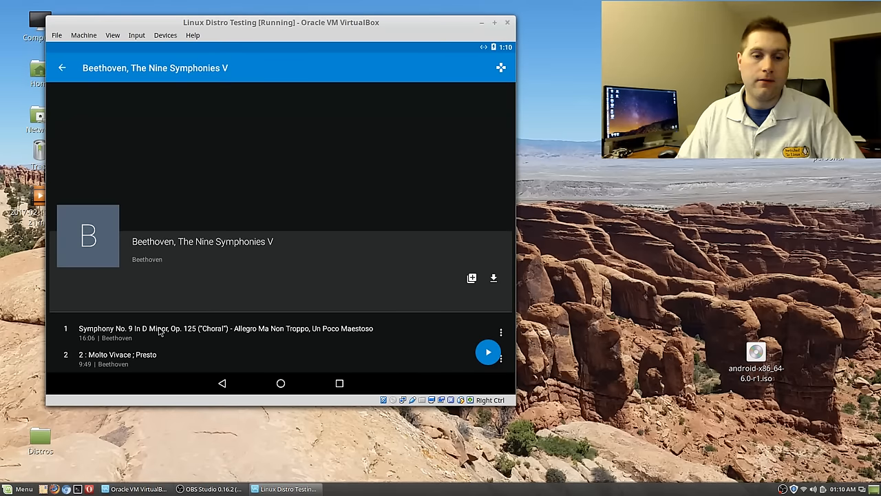
{"action": "left_click", "coordinate": [487, 352]}
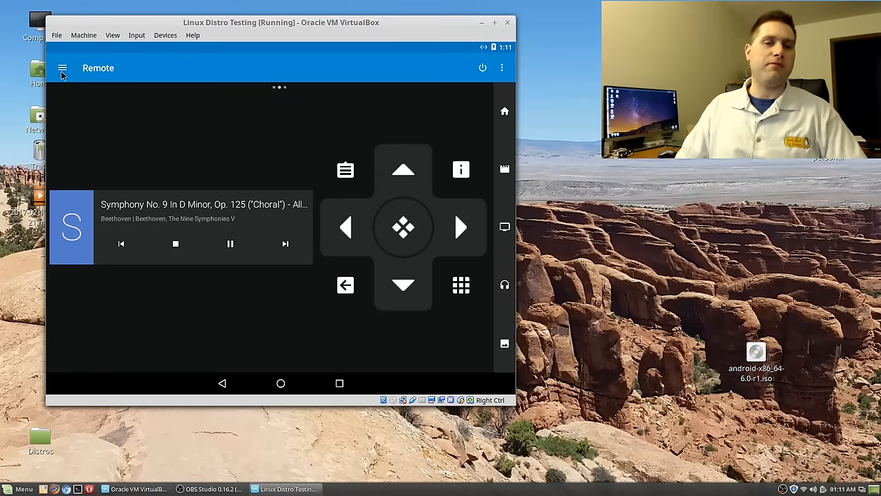
- Show Kore's navigation drawer listing Movies, TV Shows, Music, Files and Addons
{"action": "left_click", "coordinate": [63, 68]}
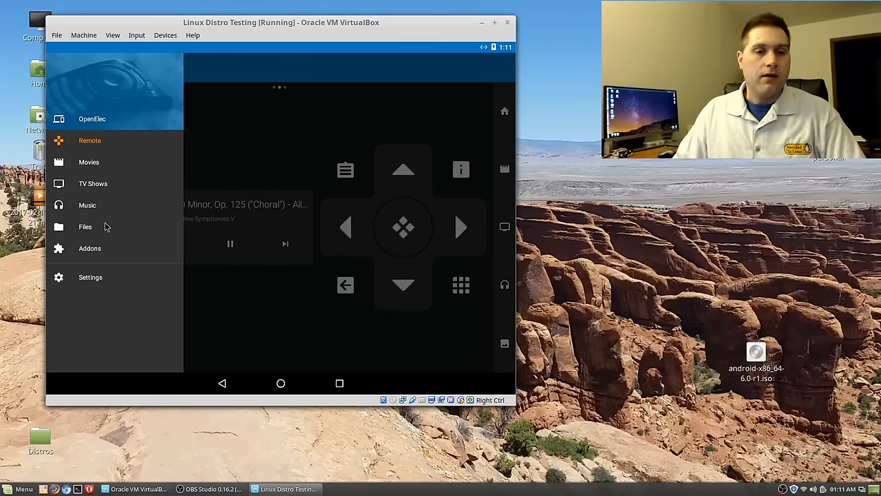
{"action": "mouse_move", "coordinate": [89, 248]}
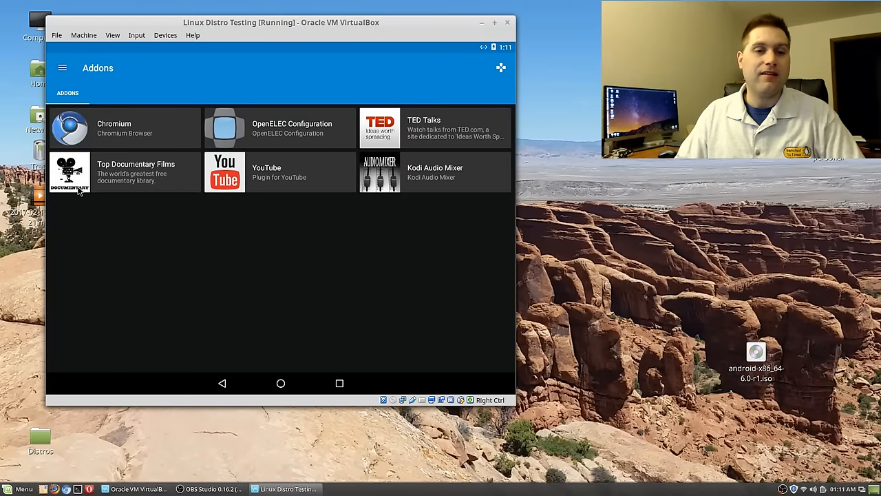
{"action": "mouse_move", "coordinate": [457, 82]}
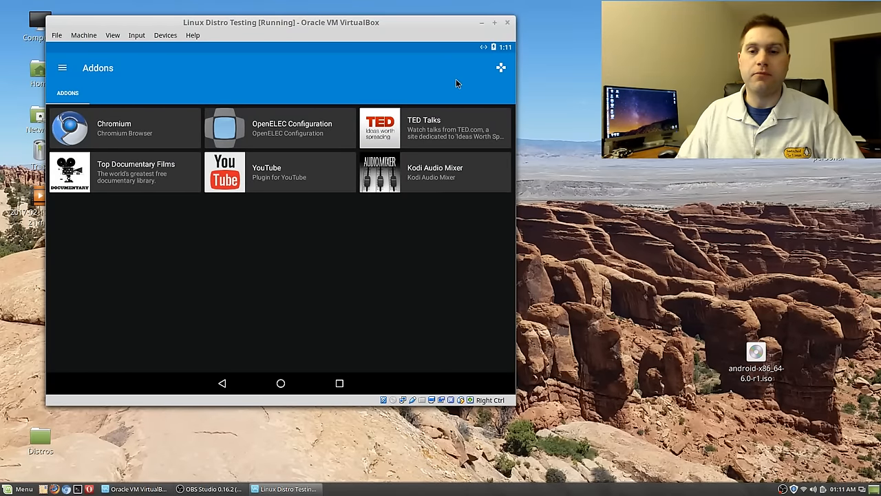
{"action": "mouse_move", "coordinate": [468, 155]}
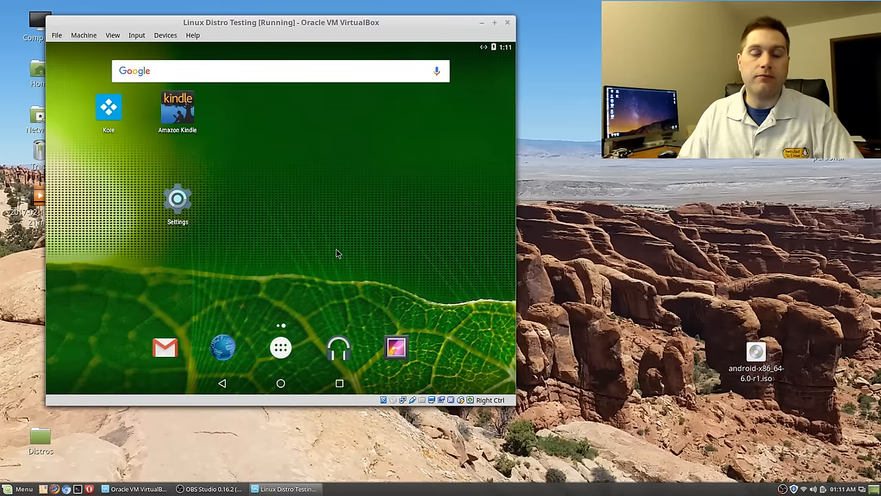
{"action": "mouse_move", "coordinate": [363, 135]}
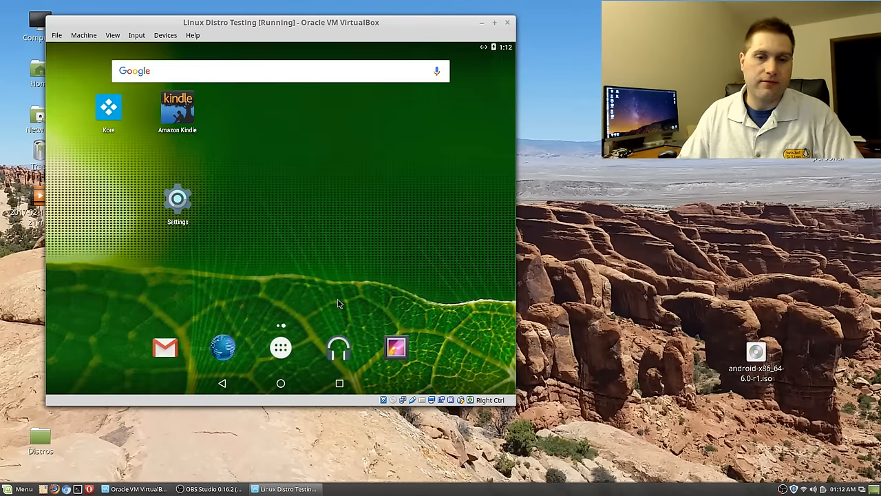
{"action": "mouse_move", "coordinate": [209, 298]}
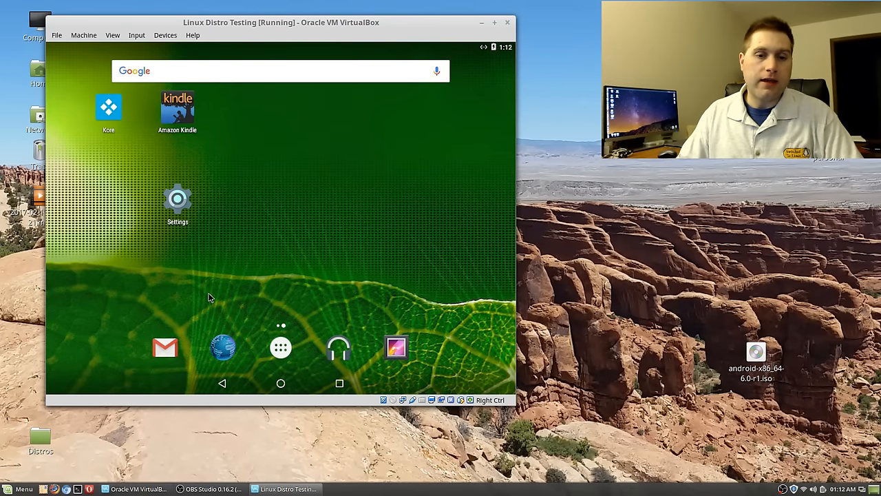
- Reach Settings > Display > Wallpaper, try the empty Gallery picker and cancel it
{"action": "left_click", "coordinate": [177, 199]}
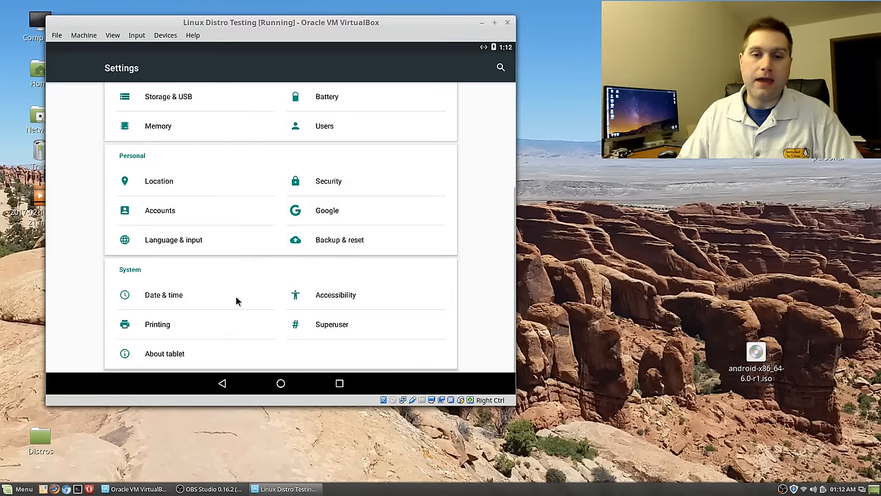
{"action": "mouse_move", "coordinate": [234, 231]}
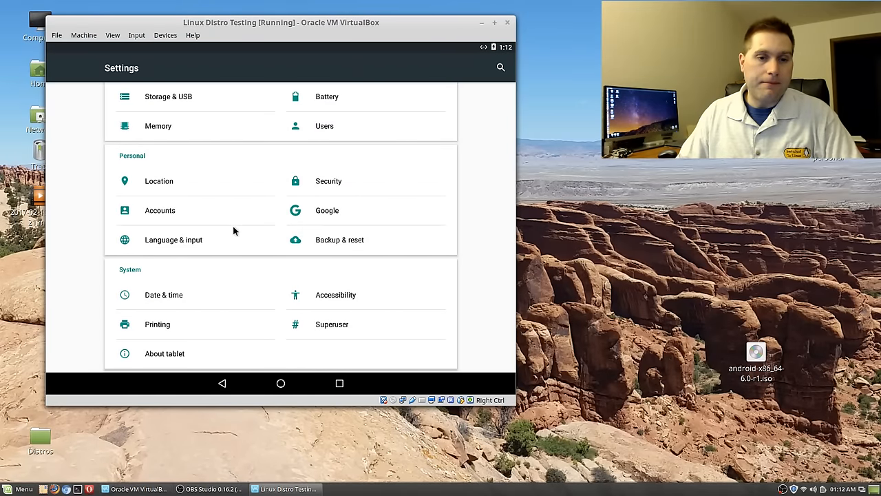
{"action": "mouse_move", "coordinate": [241, 289]}
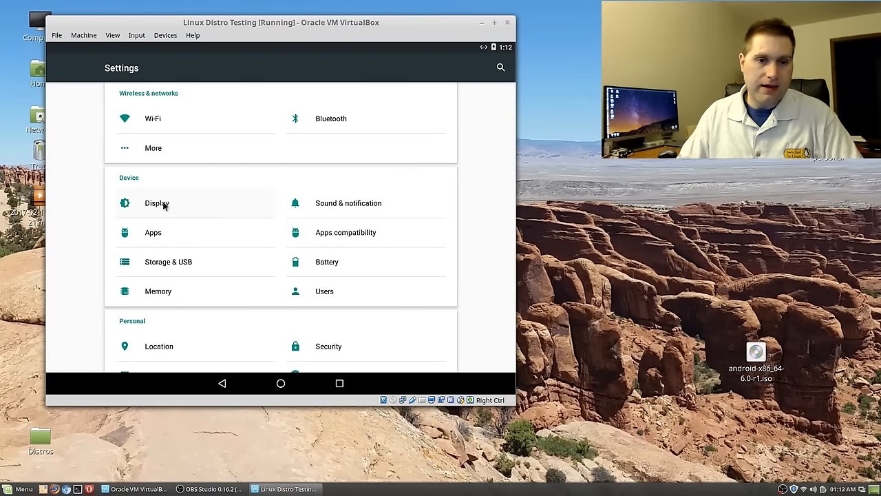
{"action": "left_click", "coordinate": [157, 204]}
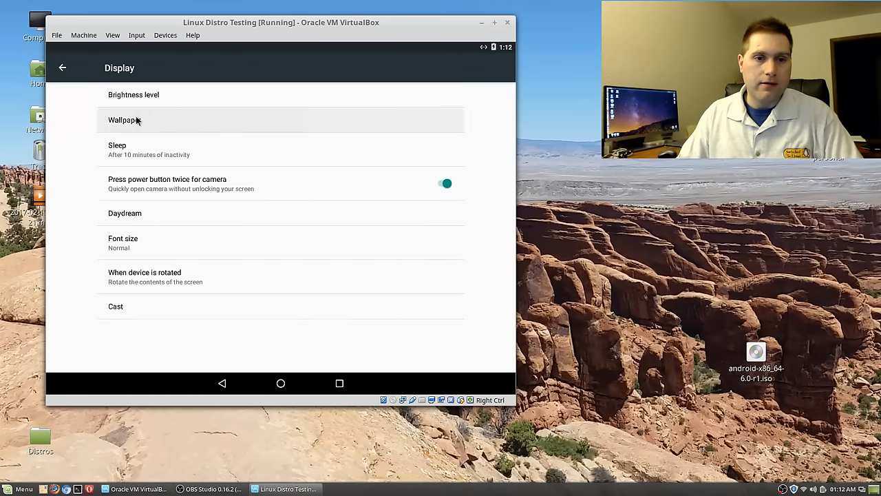
{"action": "left_click", "coordinate": [121, 120]}
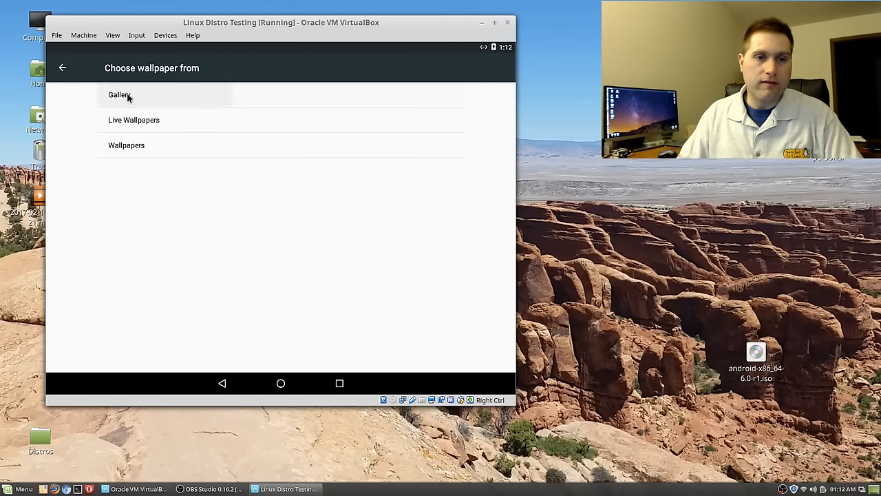
{"action": "left_click", "coordinate": [119, 93]}
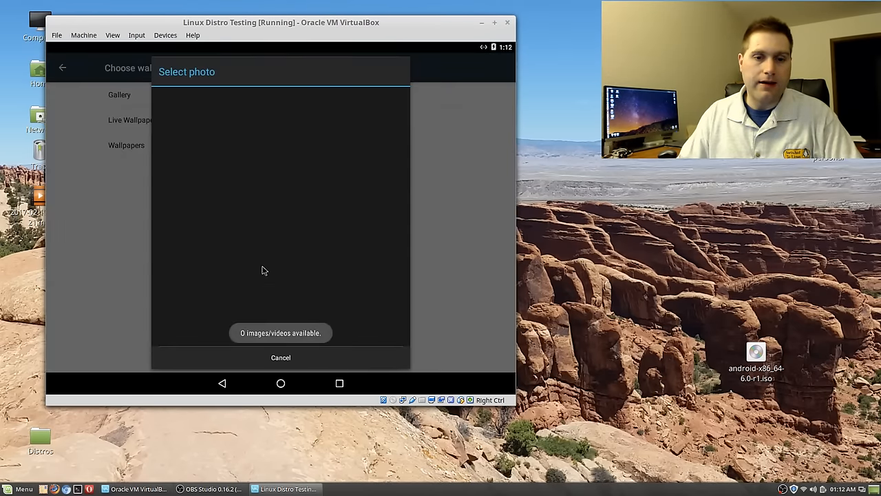
{"action": "left_click", "coordinate": [281, 358]}
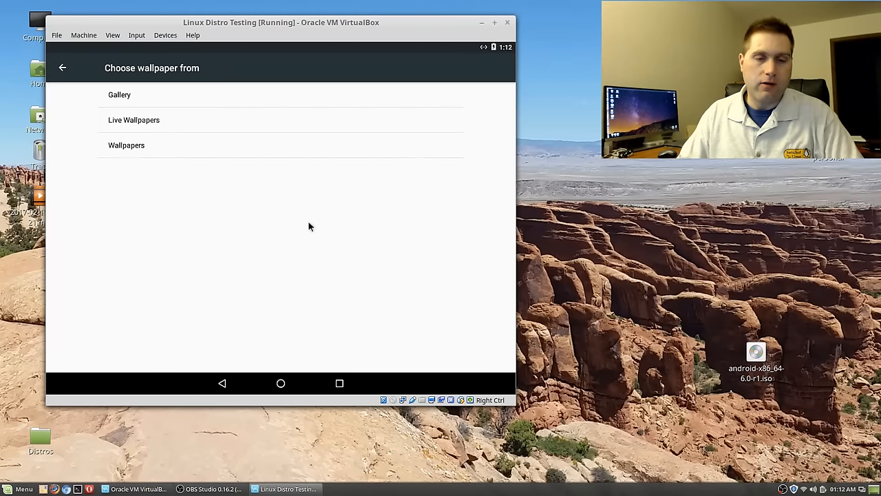
- Apply the Black Hole live wallpaper from the Live Wallpapers list
{"action": "left_click", "coordinate": [134, 120]}
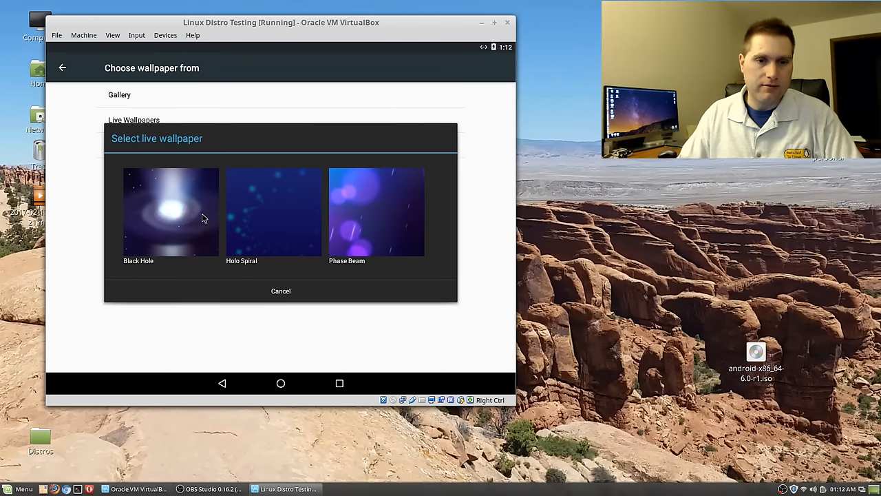
{"action": "left_click", "coordinate": [272, 212]}
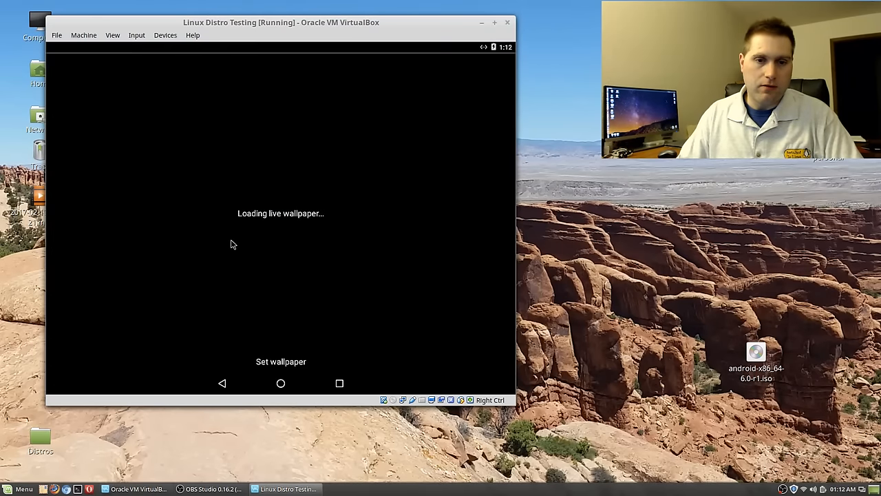
{"action": "mouse_move", "coordinate": [396, 295]}
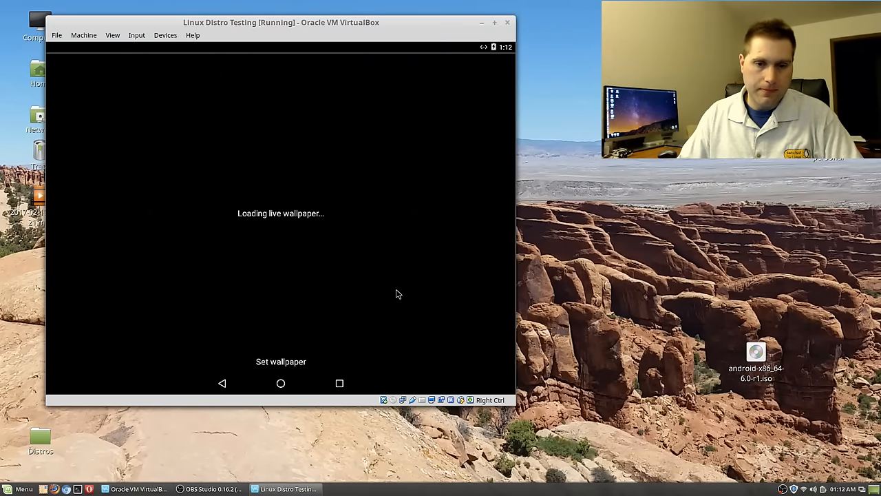
{"action": "mouse_move", "coordinate": [272, 278]}
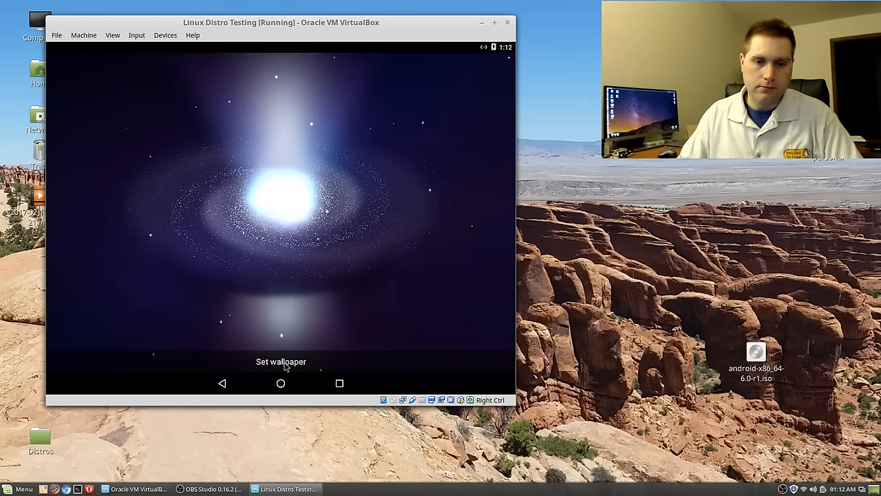
{"action": "left_click", "coordinate": [281, 360]}
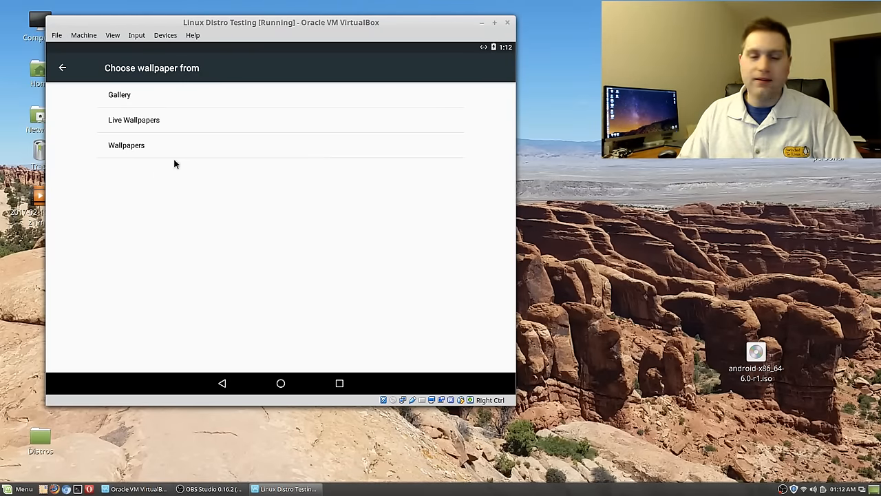
{"action": "mouse_move", "coordinate": [286, 174]}
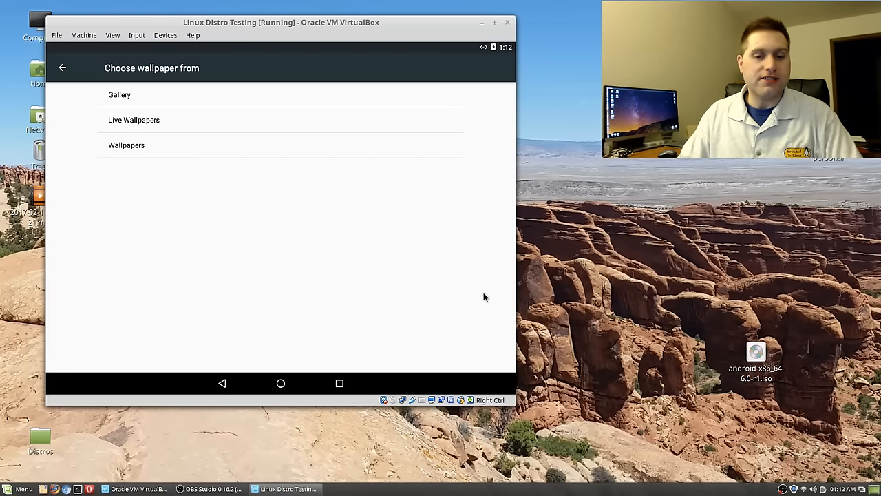
{"action": "mouse_move", "coordinate": [118, 67]}
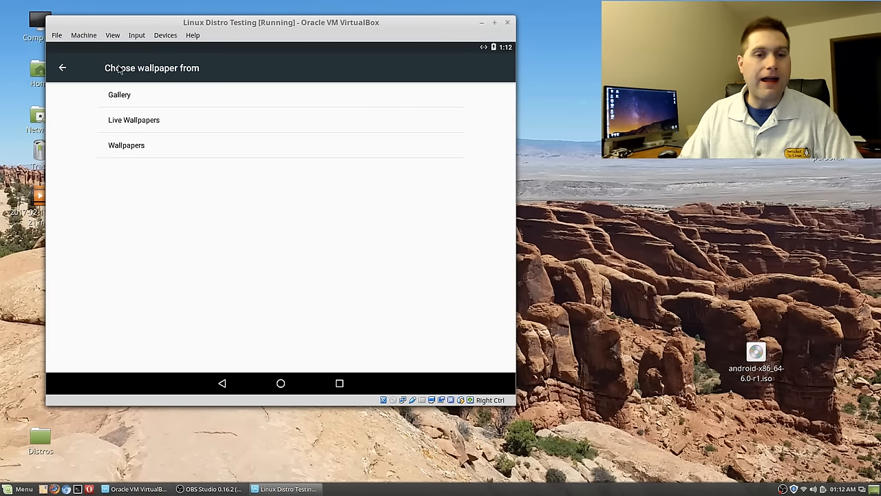
- Apply the Phase Beam live wallpaper from the picker and return to the home screen
{"action": "left_click", "coordinate": [134, 120]}
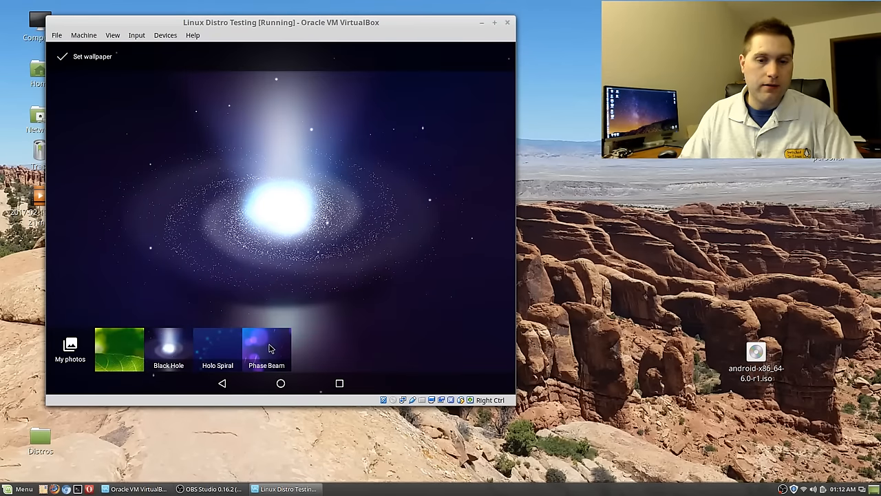
{"action": "left_click", "coordinate": [268, 350]}
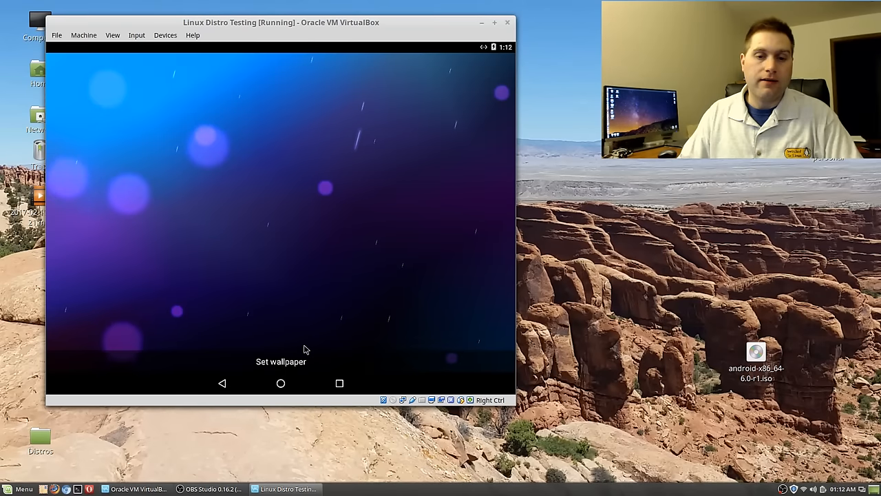
{"action": "left_click", "coordinate": [281, 361]}
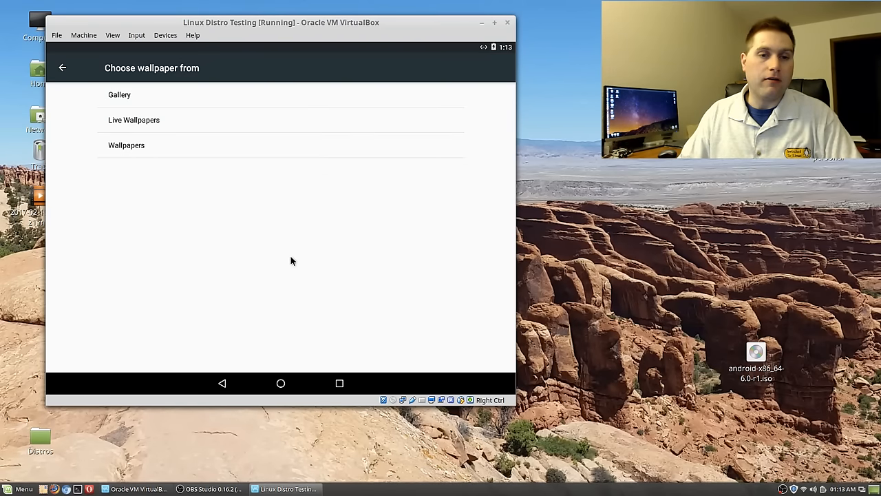
{"action": "left_click", "coordinate": [280, 383]}
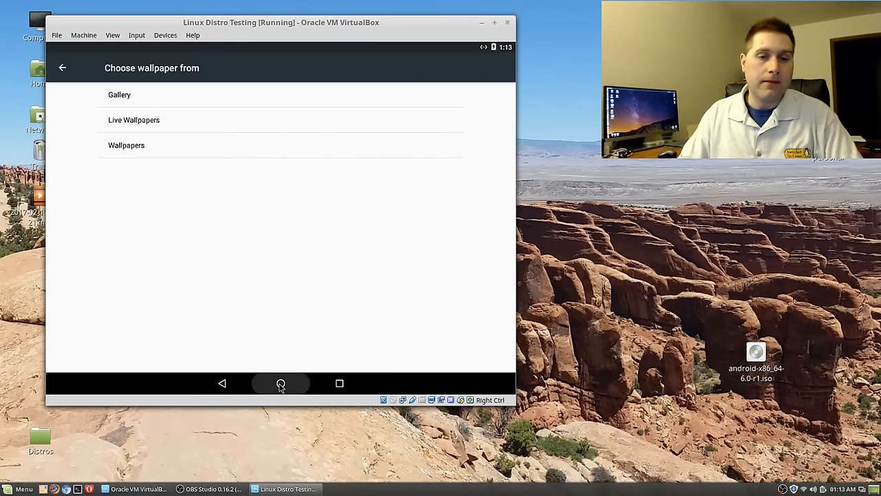
{"action": "left_click", "coordinate": [281, 383]}
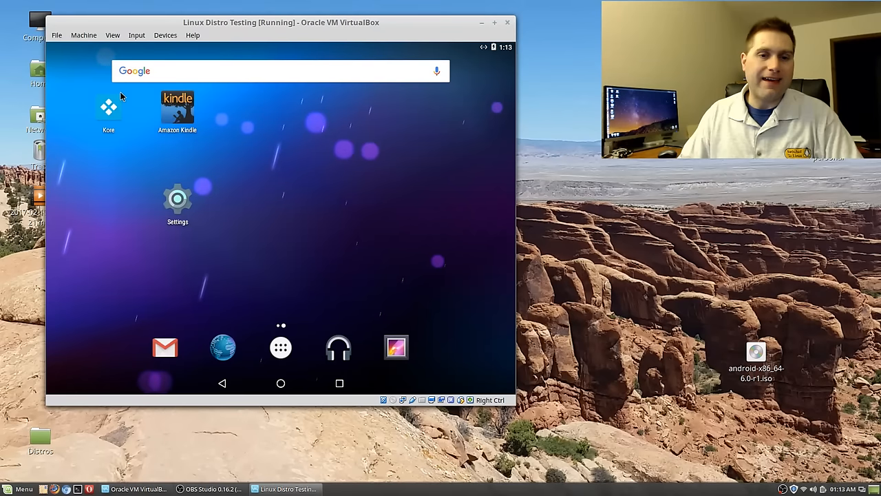
- Launch Amazon Kindle and dismiss its 'has stopped' crash dialog with OK
{"action": "left_click", "coordinate": [176, 105]}
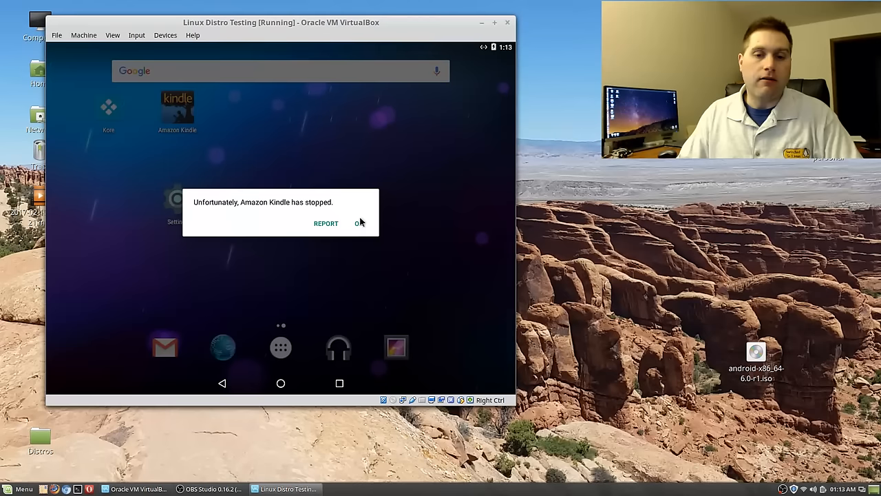
{"action": "left_click", "coordinate": [359, 223]}
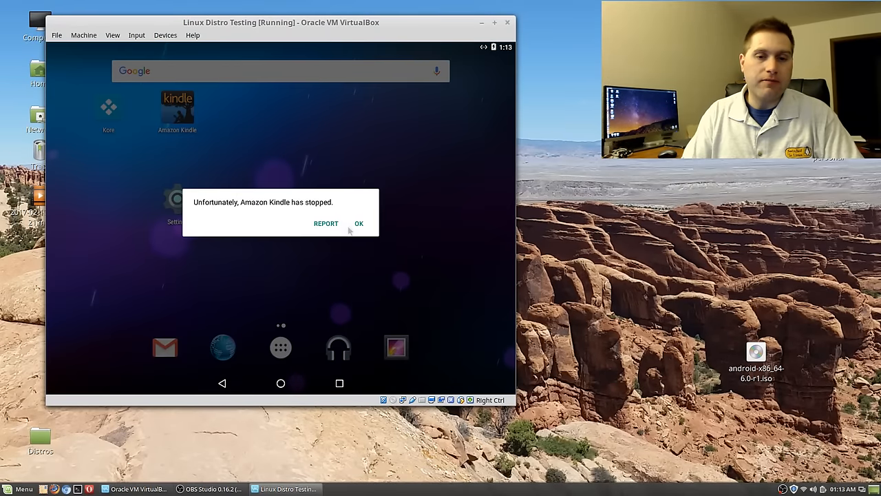
{"action": "mouse_move", "coordinate": [361, 229]}
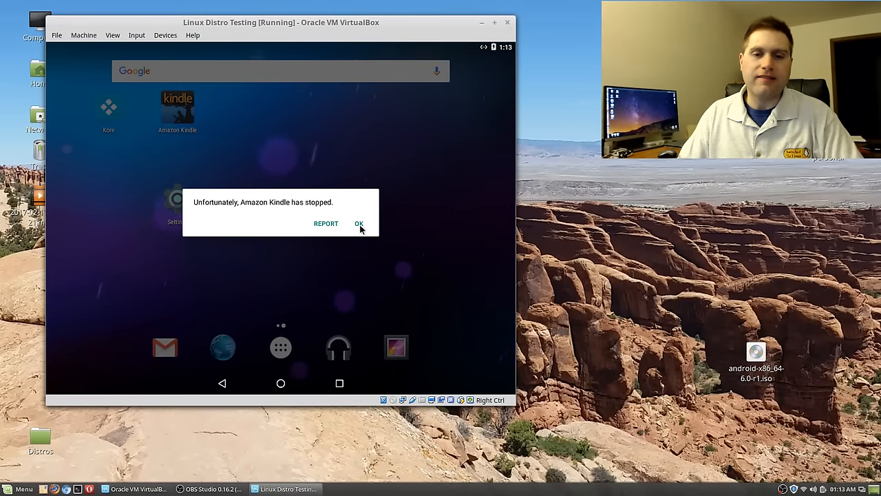
{"action": "left_click", "coordinate": [358, 223]}
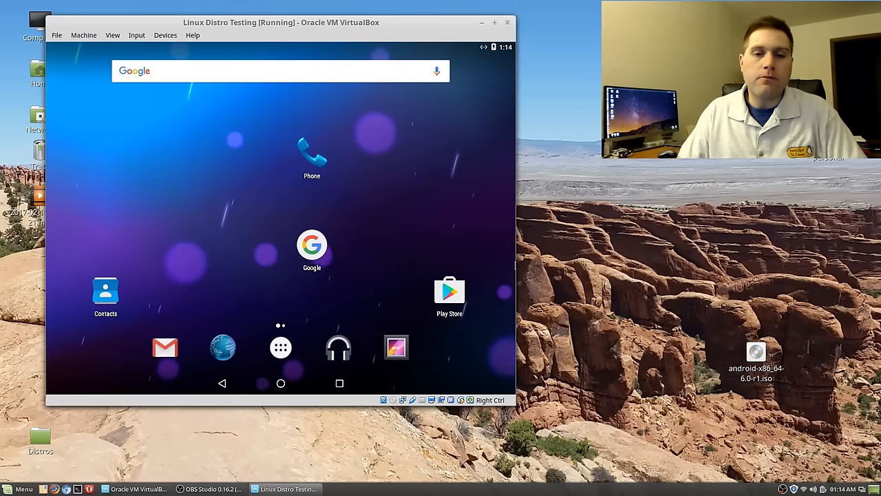
{"action": "mouse_move", "coordinate": [470, 228]}
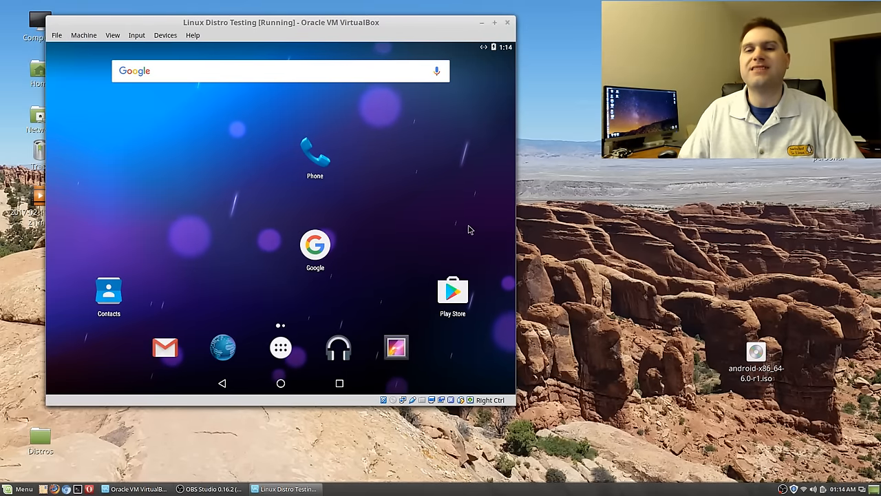